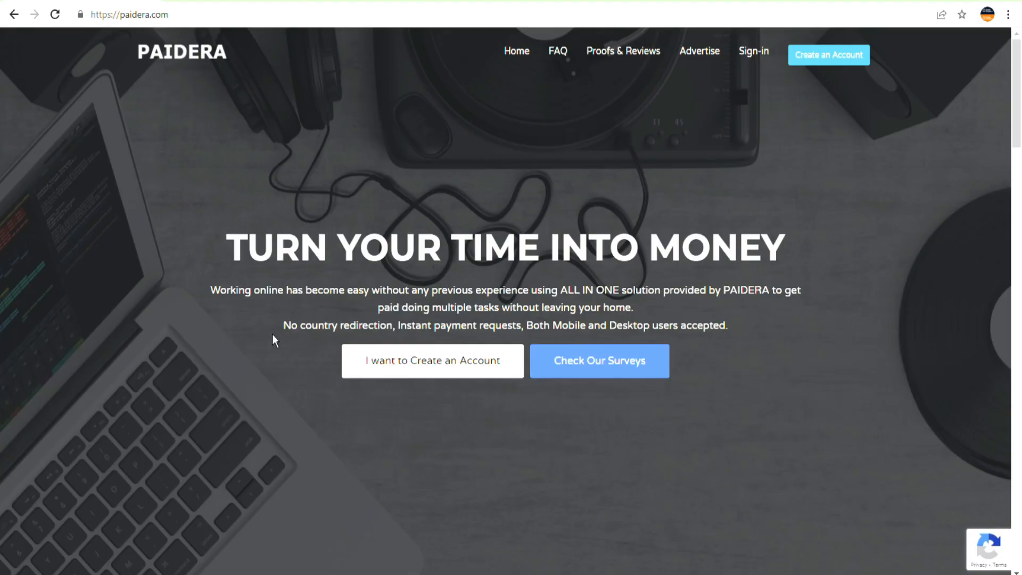
Step: Highlight the hero headline, then scroll to the Unlimited Tasks, Inviting Friends and Instant Payments cards
{"action": "left_click", "coordinate": [131, 14]}
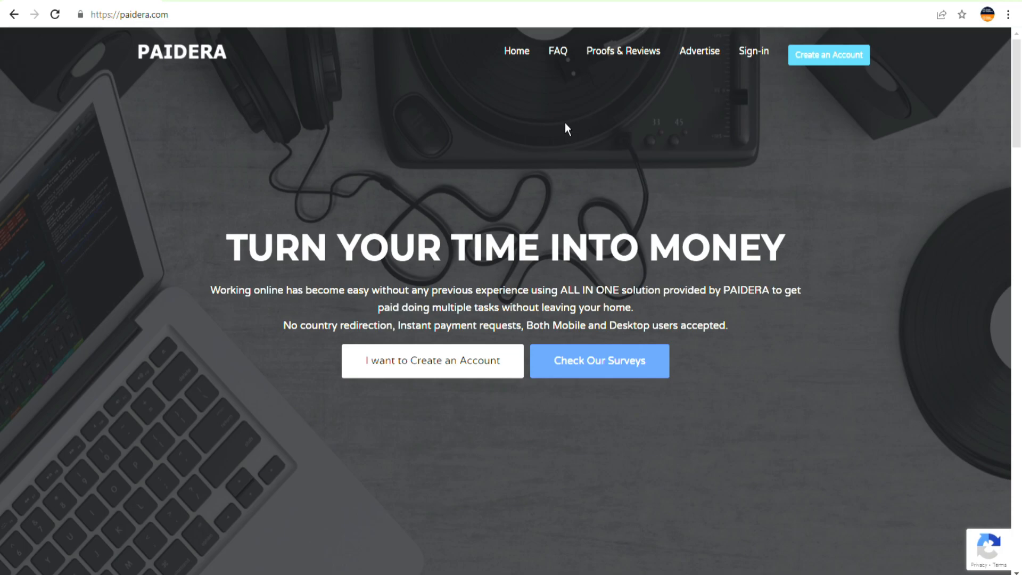
{"action": "mouse_move", "coordinate": [217, 257]}
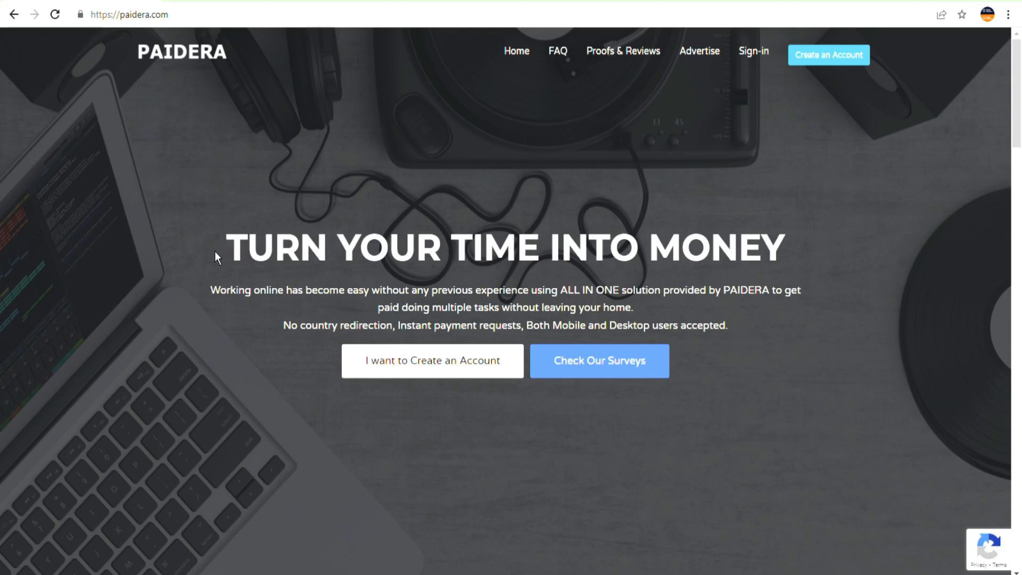
{"action": "left_click_drag", "start_coordinate": [217, 248], "coordinate": [770, 362]}
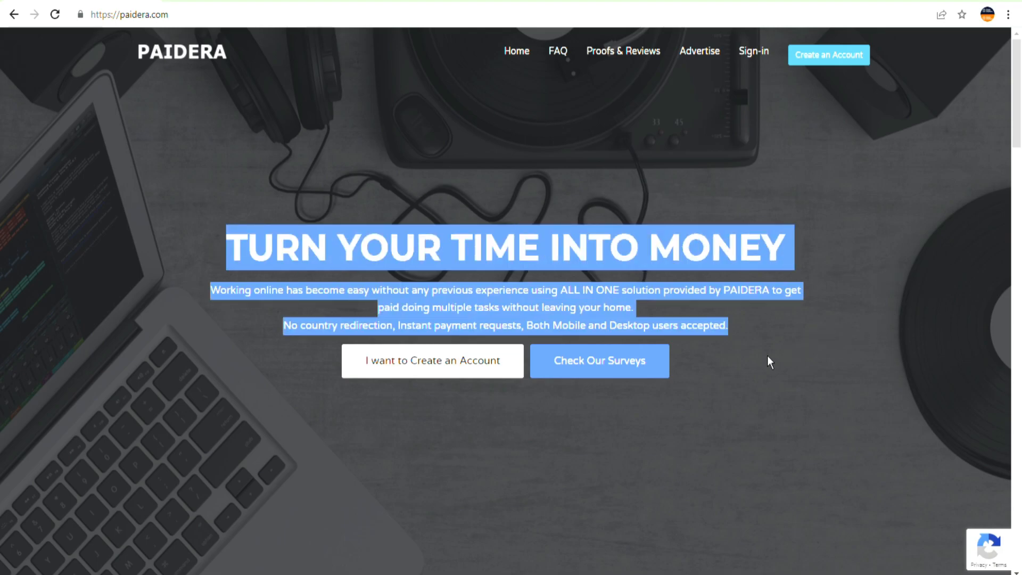
{"action": "mouse_move", "coordinate": [801, 327]}
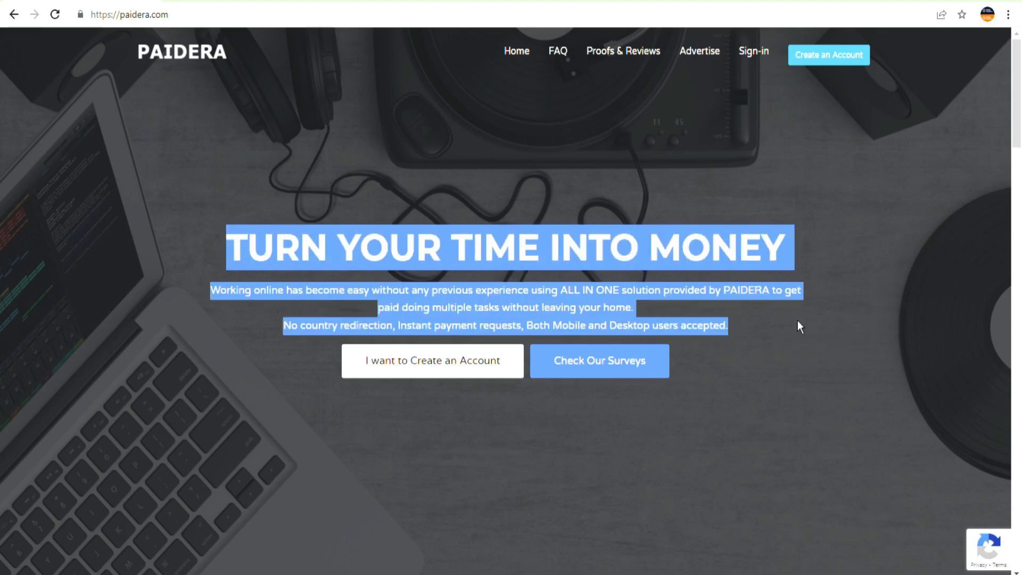
{"action": "left_click", "coordinate": [807, 325]}
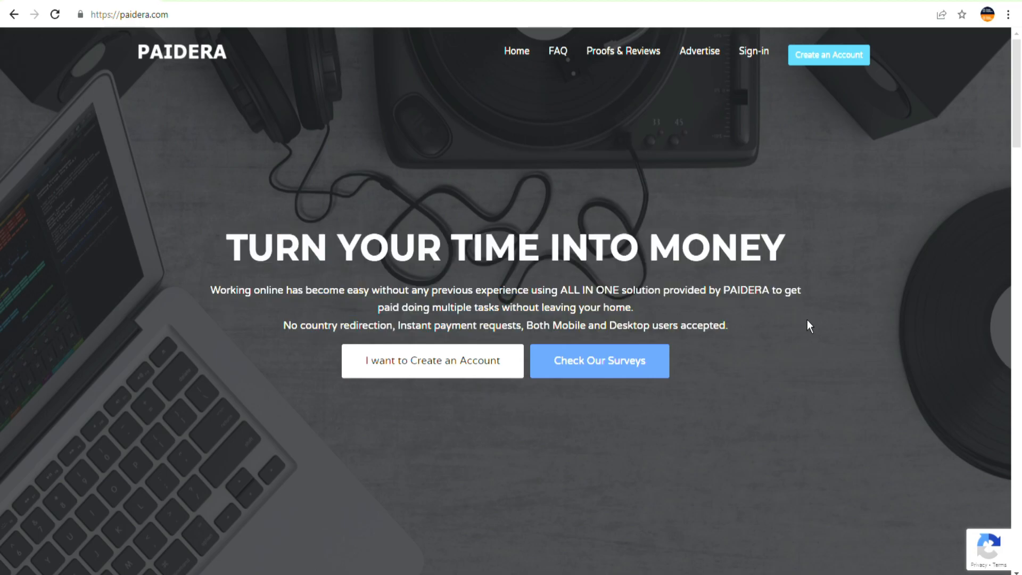
{"action": "mouse_move", "coordinate": [244, 40]}
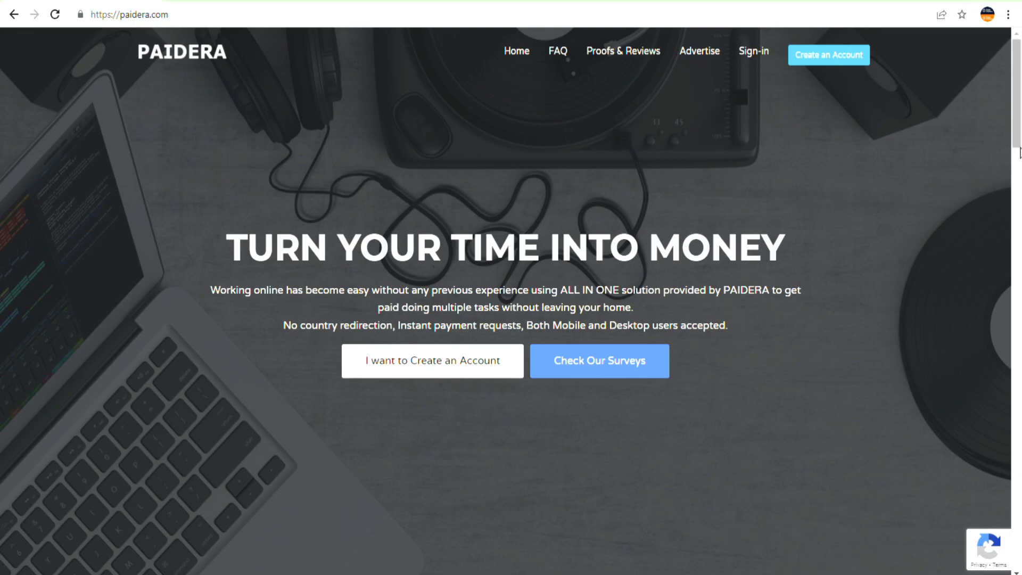
{"action": "scroll", "scroll_direction": "down", "scroll_amount": 3}
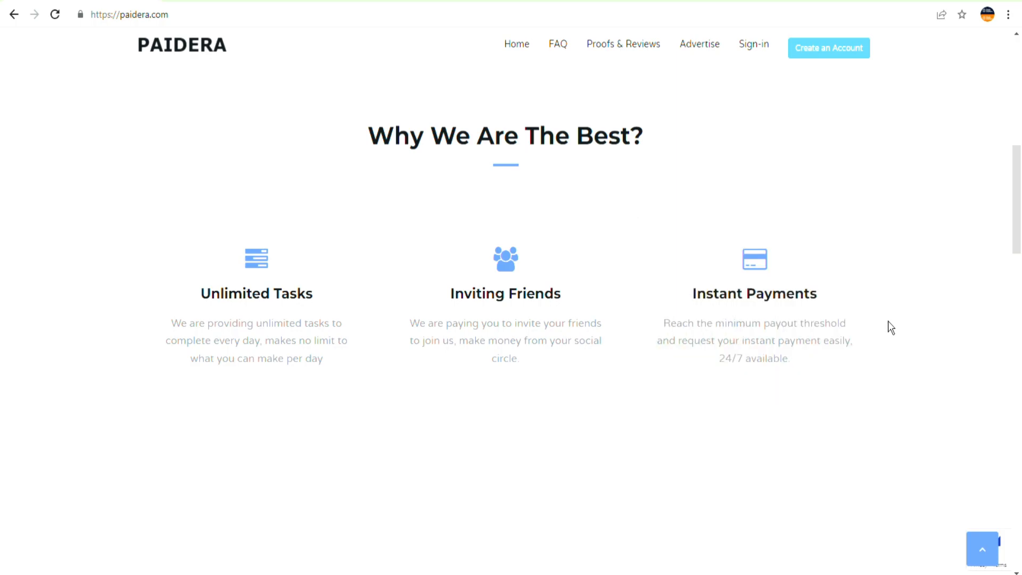
{"action": "mouse_move", "coordinate": [421, 454]}
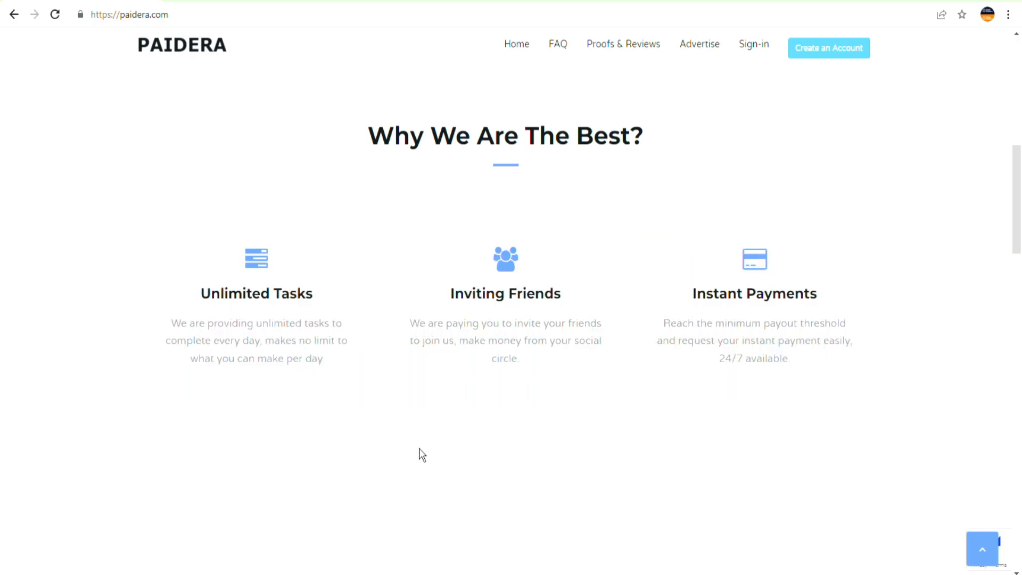
{"action": "mouse_move", "coordinate": [479, 448]}
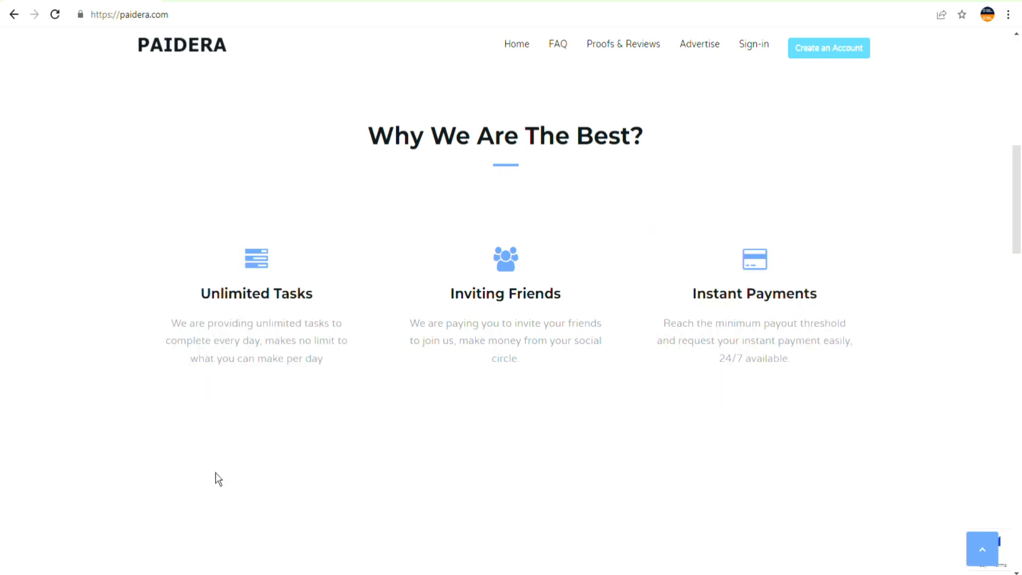
{"action": "mouse_move", "coordinate": [723, 435]}
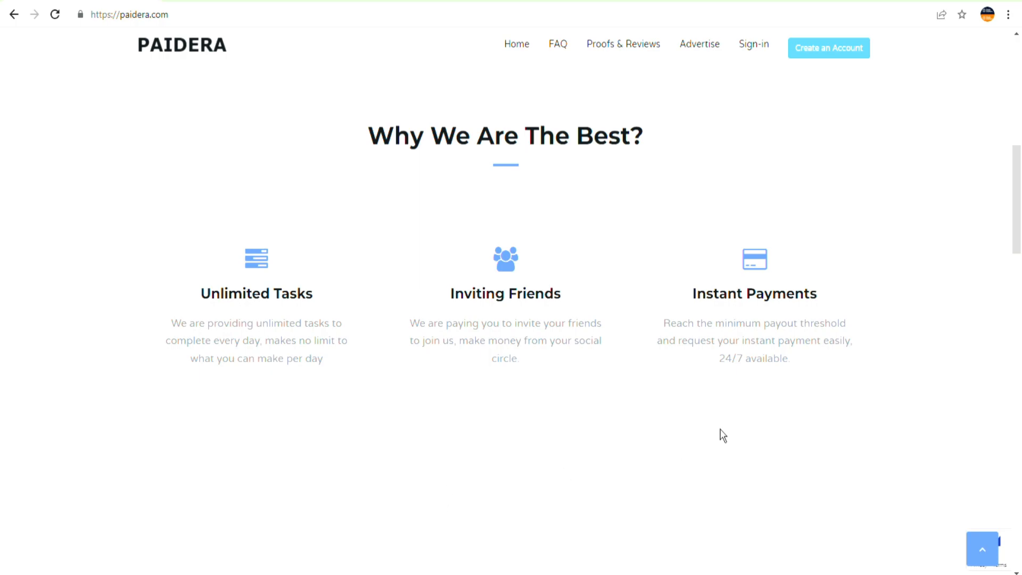
{"action": "mouse_move", "coordinate": [504, 280]}
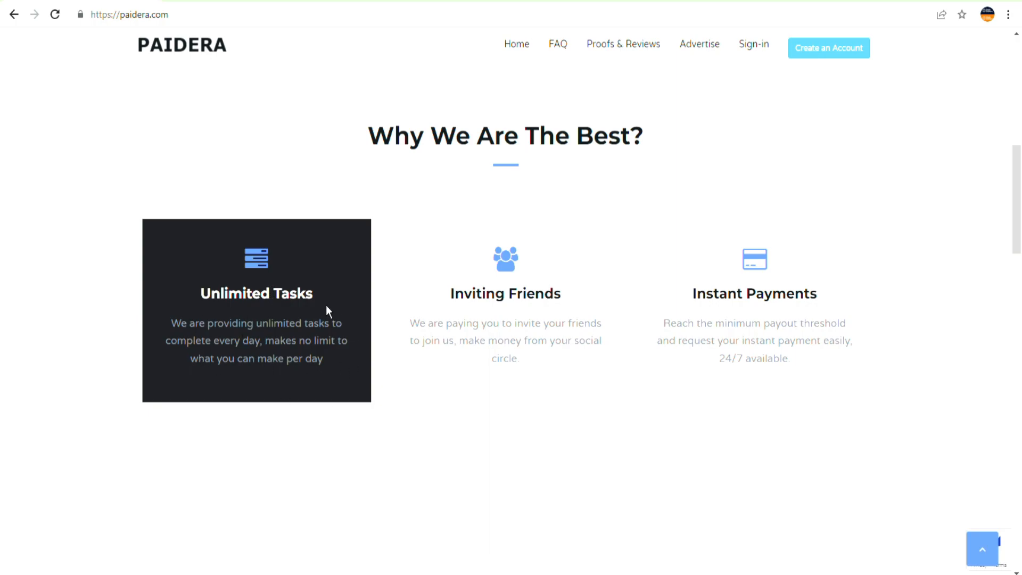
{"action": "mouse_move", "coordinate": [257, 417]}
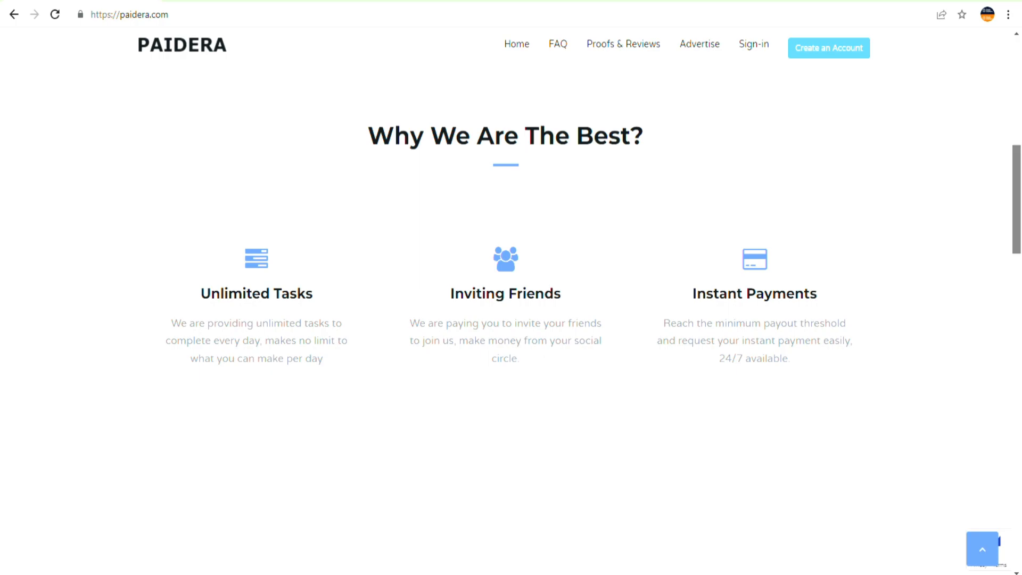
Step: Scroll past What We Offer to the 930K+ members, 7.877M+ tasks, 1516K+ payments band
{"action": "scroll", "scroll_direction": "down", "scroll_amount": 3}
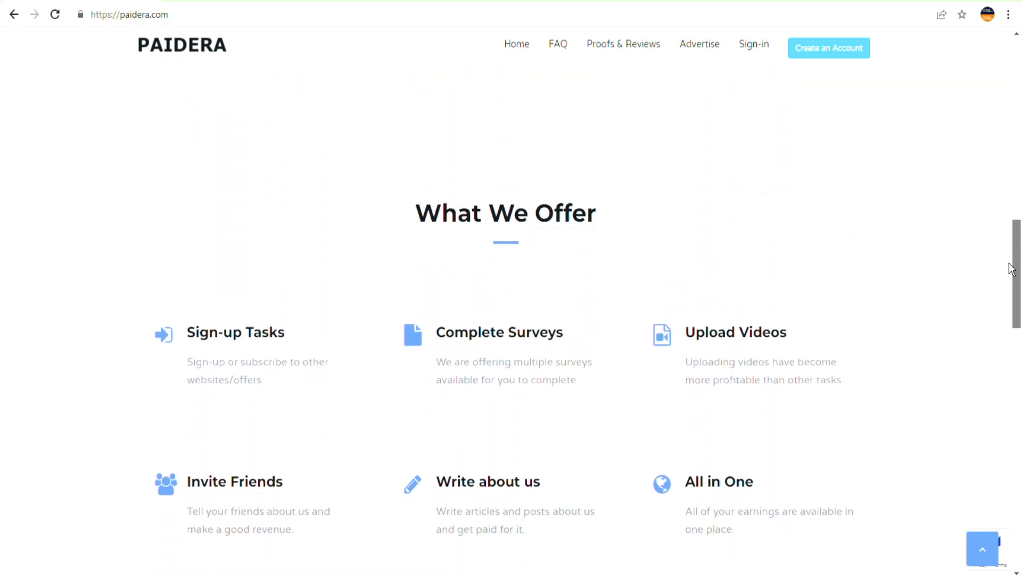
{"action": "scroll", "scroll_direction": "down", "scroll_amount": 3}
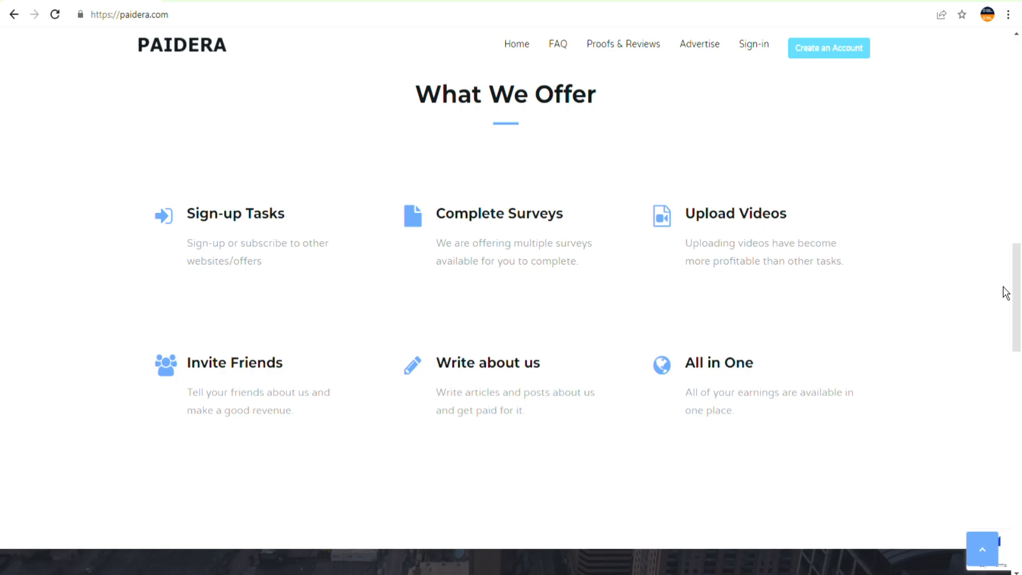
{"action": "mouse_move", "coordinate": [792, 131]}
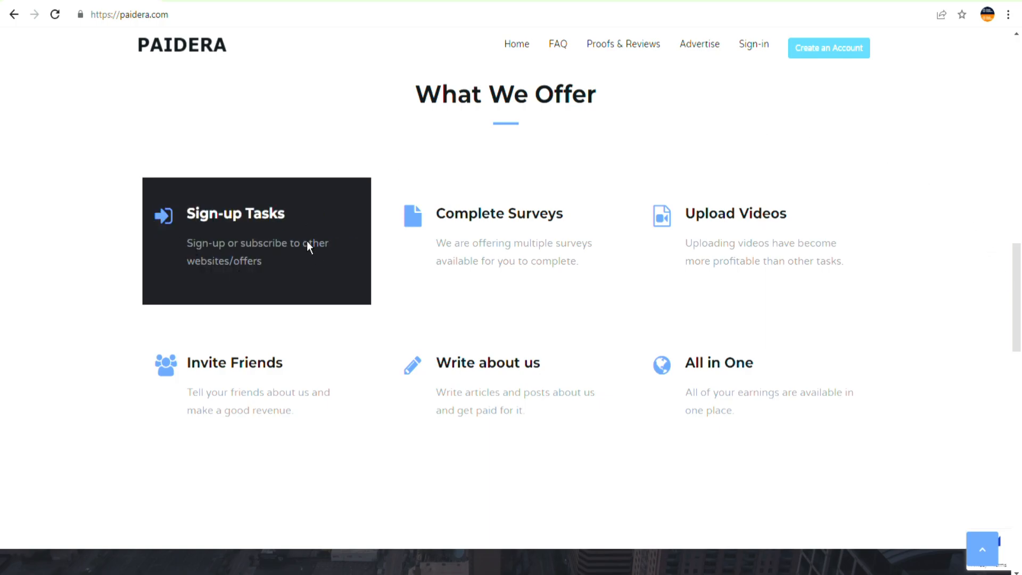
{"action": "mouse_move", "coordinate": [766, 293]}
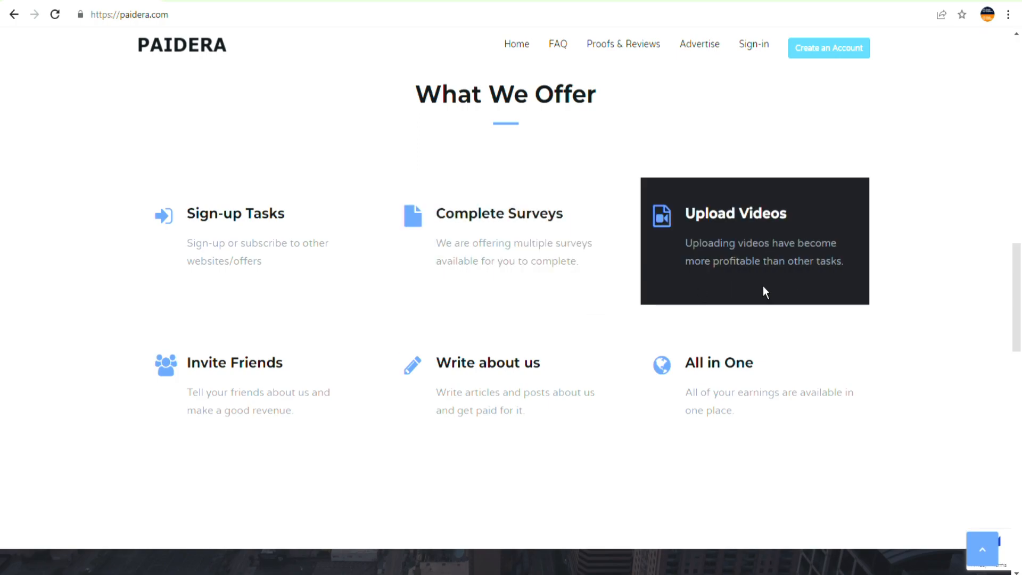
{"action": "mouse_move", "coordinate": [316, 419]}
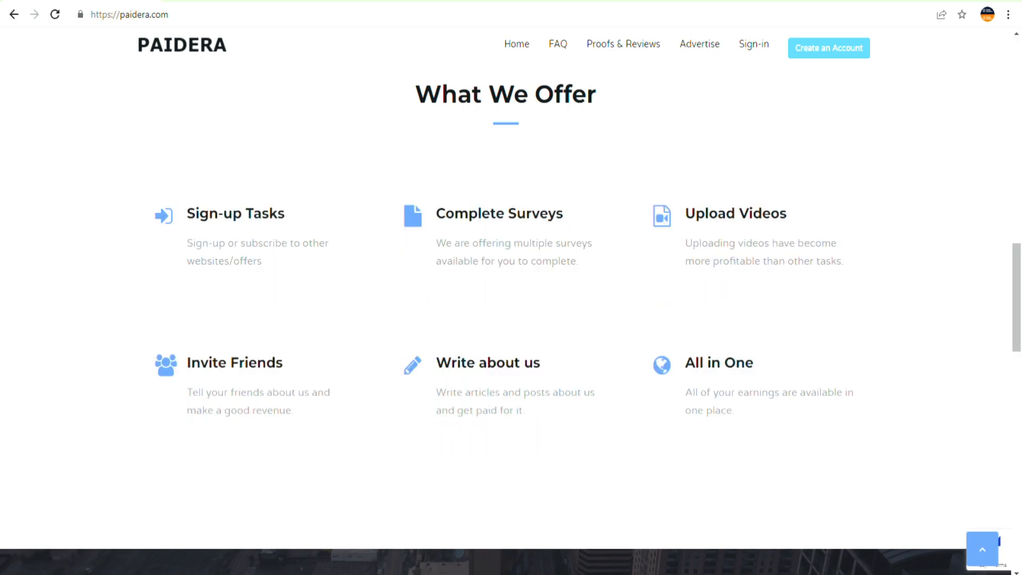
{"action": "scroll", "scroll_direction": "down", "scroll_amount": 3}
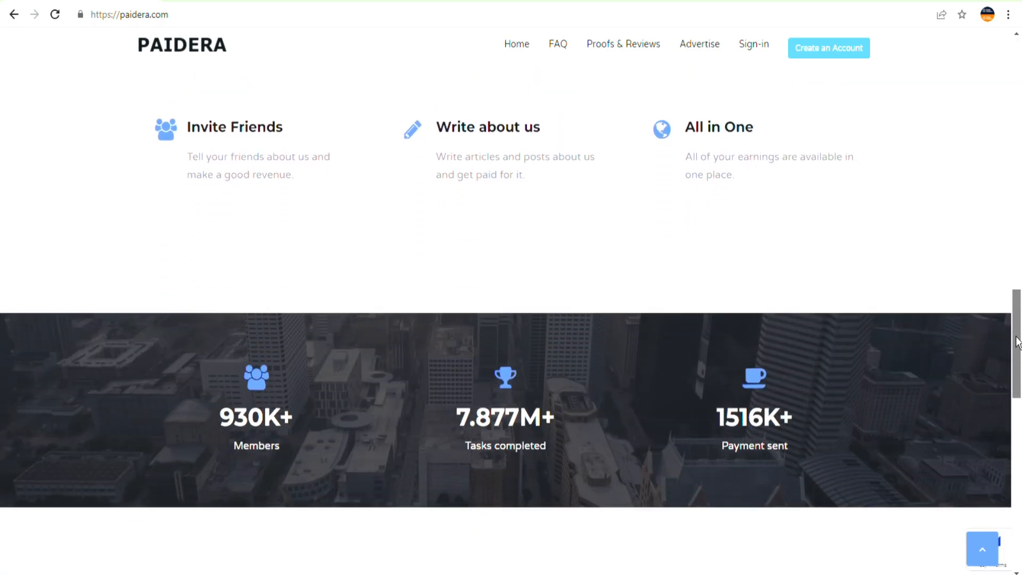
{"action": "scroll", "scroll_direction": "down", "scroll_amount": 3}
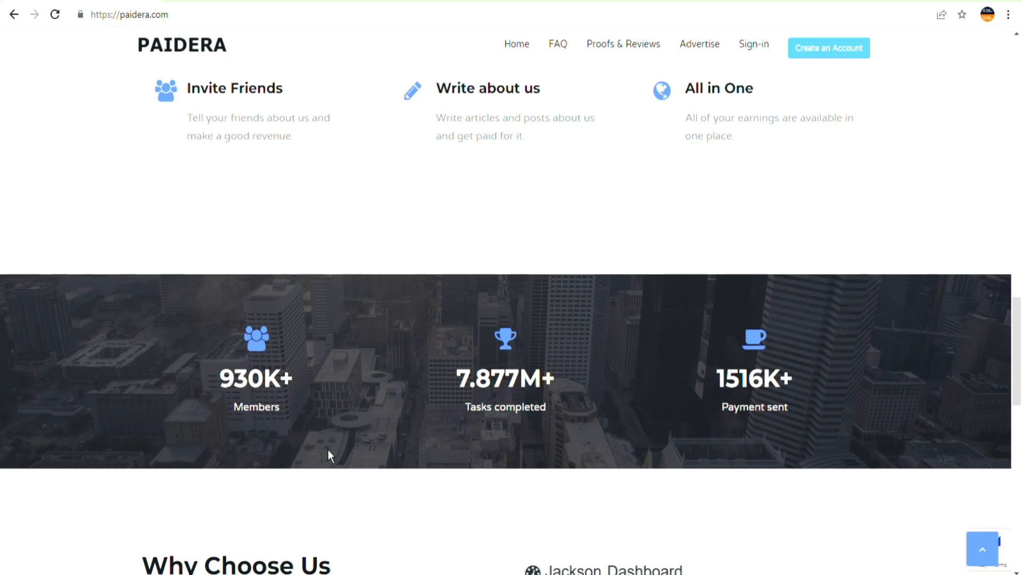
{"action": "mouse_move", "coordinate": [809, 396]}
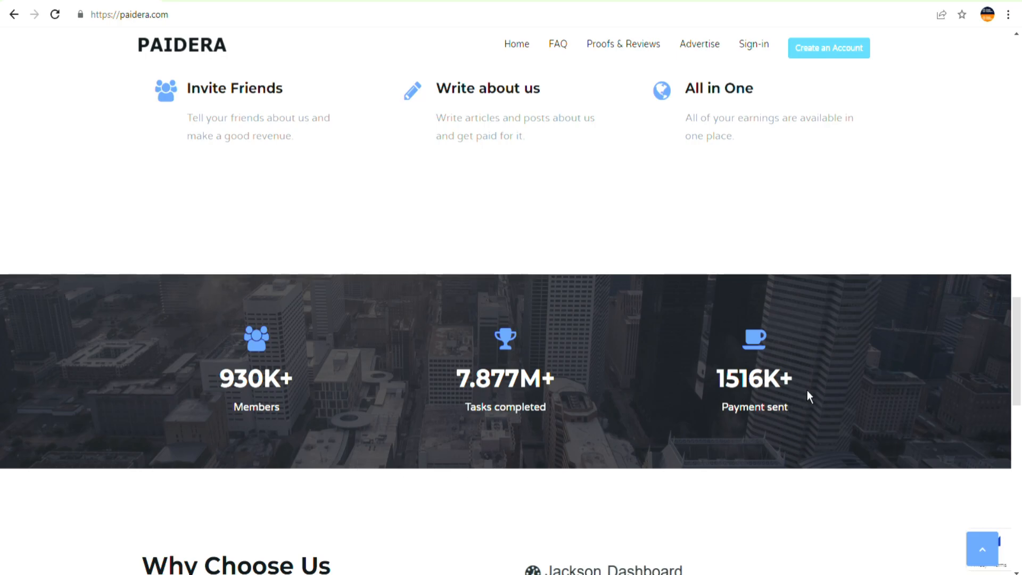
{"action": "left_click", "coordinate": [622, 43]}
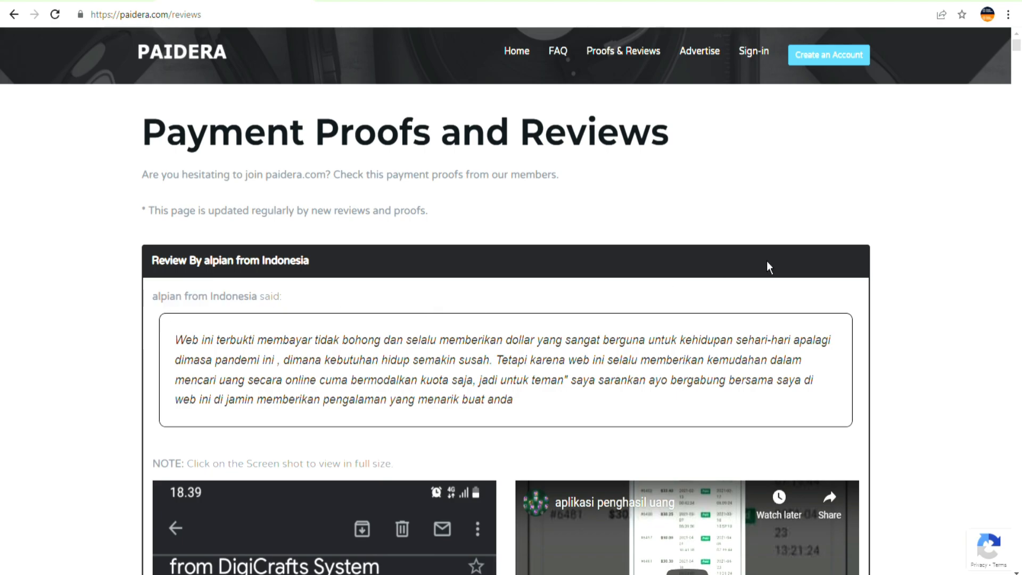
{"action": "scroll", "scroll_direction": "down", "scroll_amount": 3}
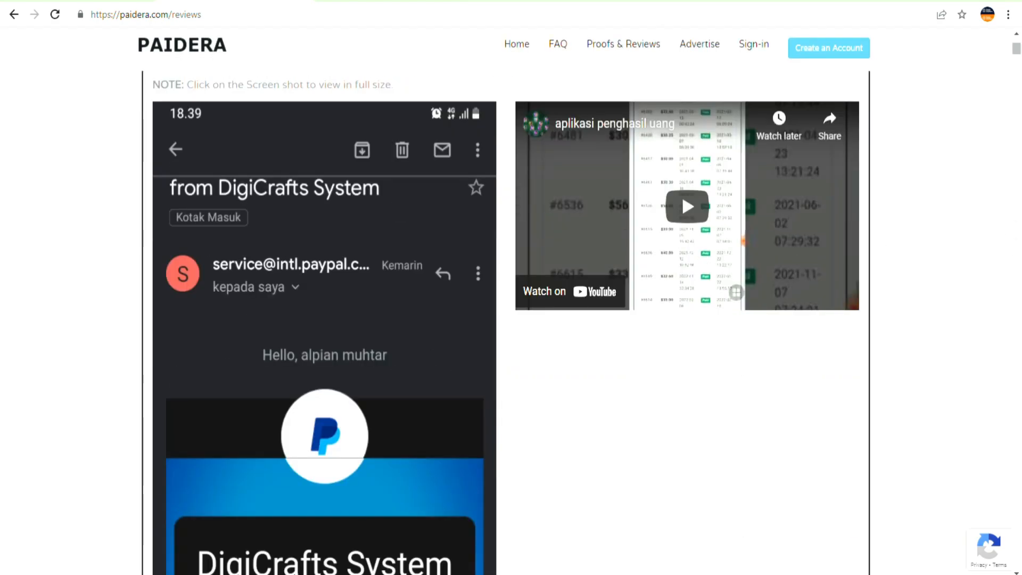
{"action": "scroll", "scroll_direction": "down", "scroll_amount": 3}
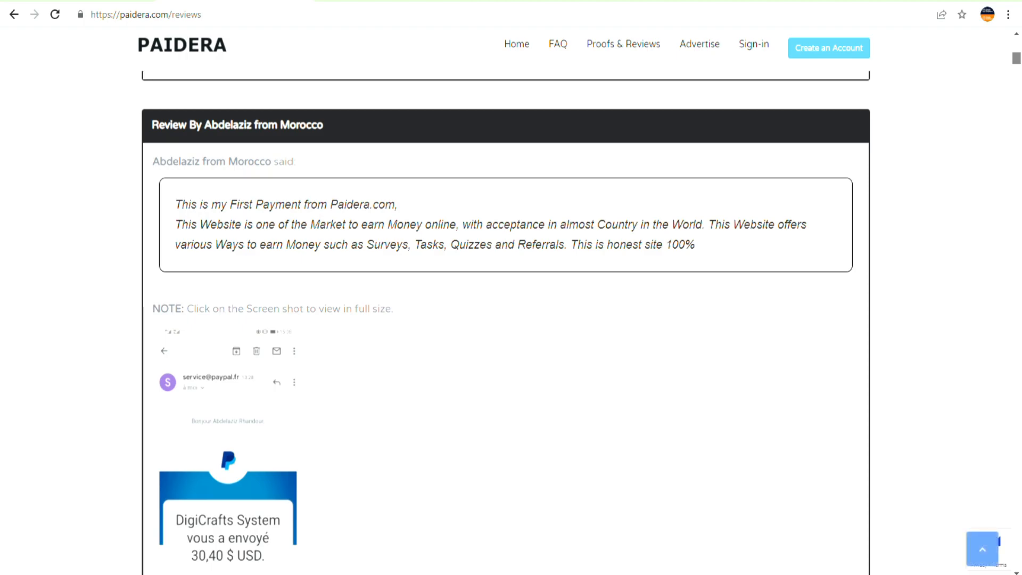
{"action": "scroll", "scroll_direction": "down", "scroll_amount": 3}
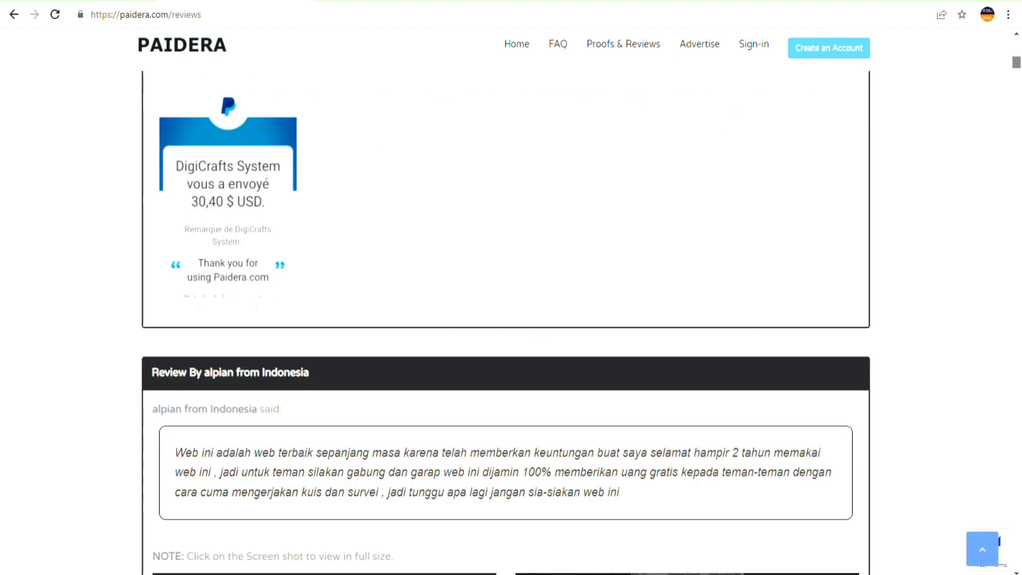
{"action": "scroll", "scroll_direction": "down", "scroll_amount": 3}
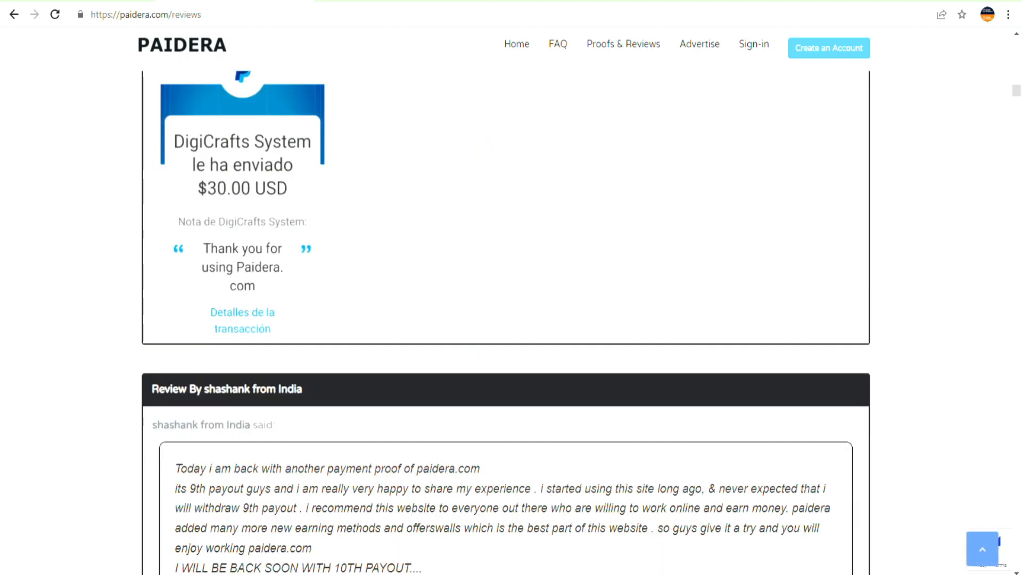
{"action": "scroll", "scroll_direction": "down", "scroll_amount": 3}
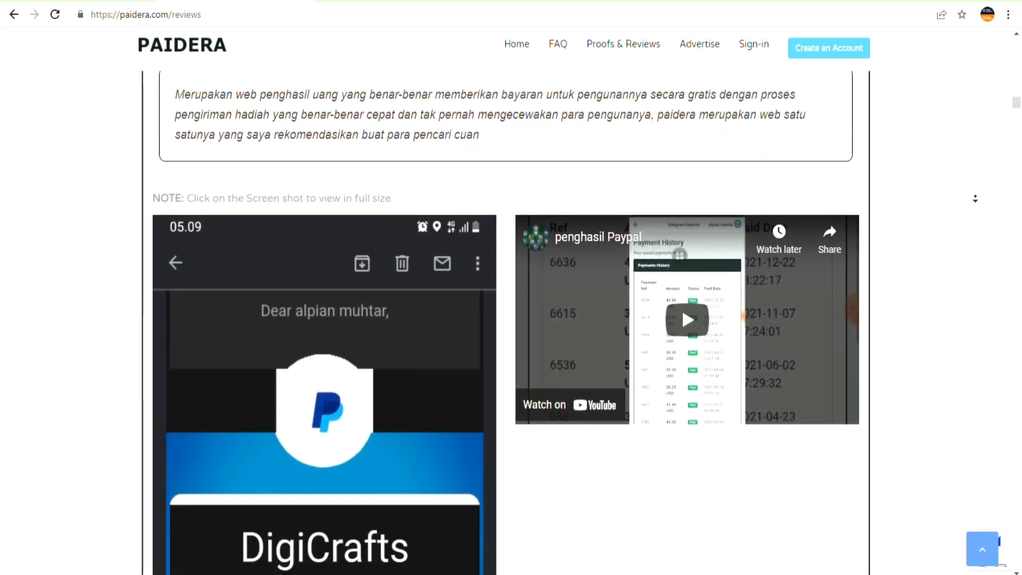
{"action": "scroll", "scroll_direction": "down", "scroll_amount": 3}
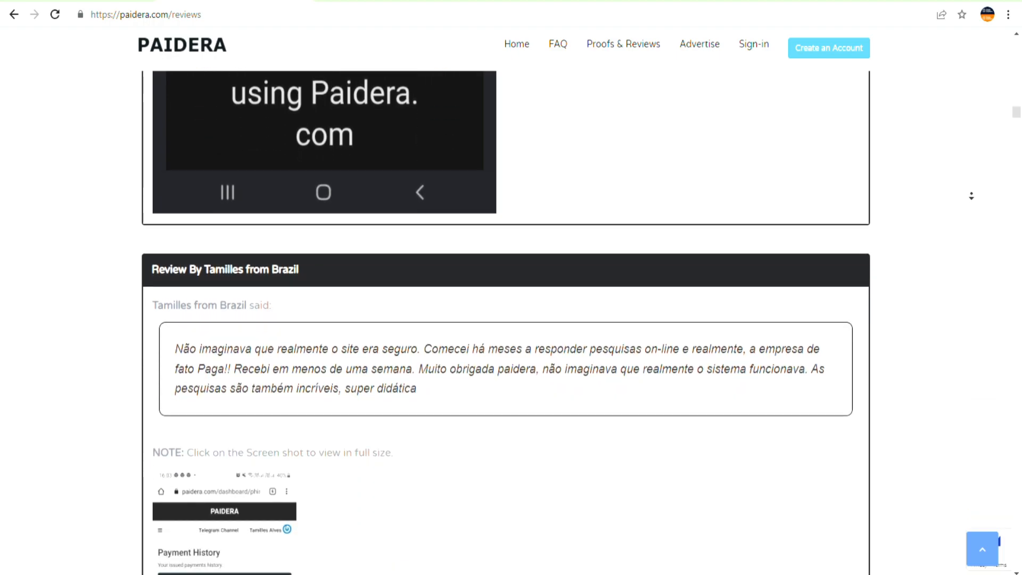
{"action": "scroll", "scroll_direction": "down", "scroll_amount": 3}
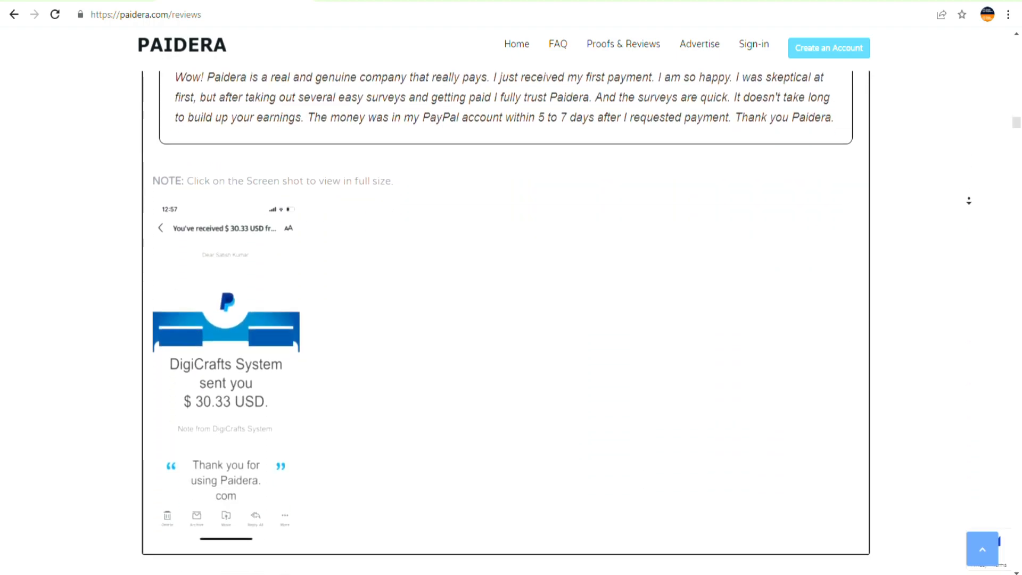
{"action": "scroll", "scroll_direction": "down", "scroll_amount": 3}
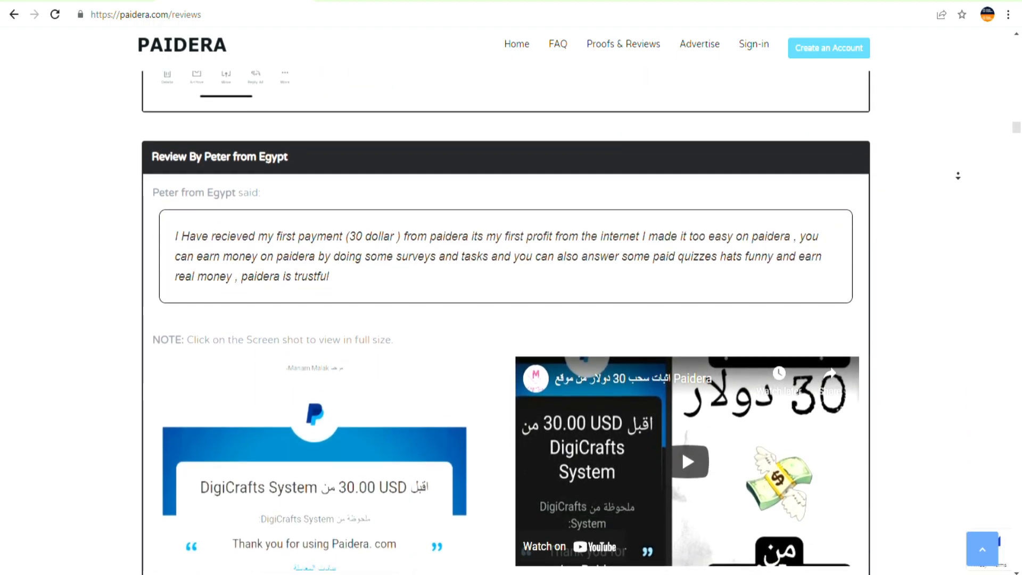
{"action": "scroll", "scroll_direction": "down", "scroll_amount": 3}
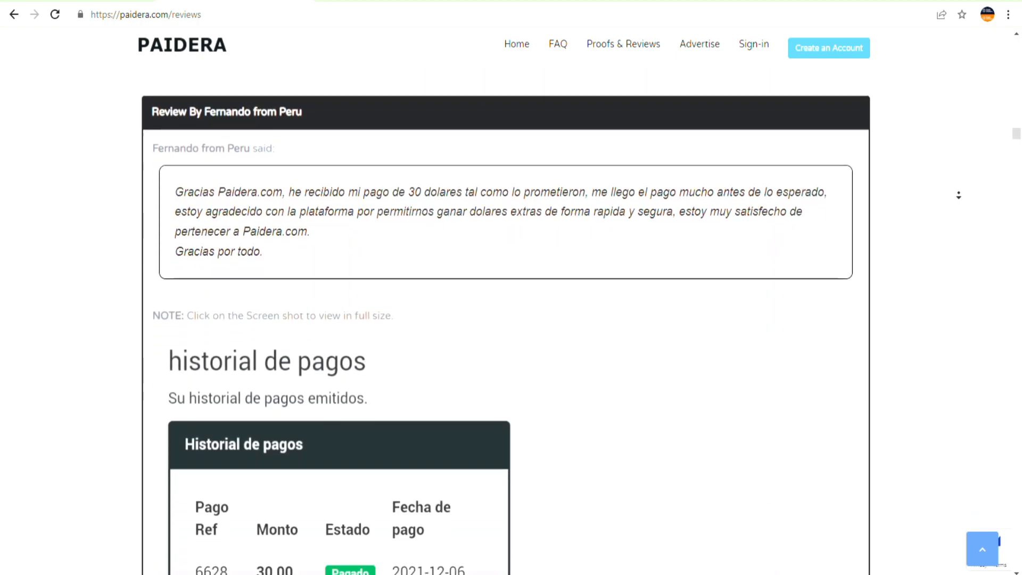
{"action": "scroll", "scroll_direction": "down", "scroll_amount": 3}
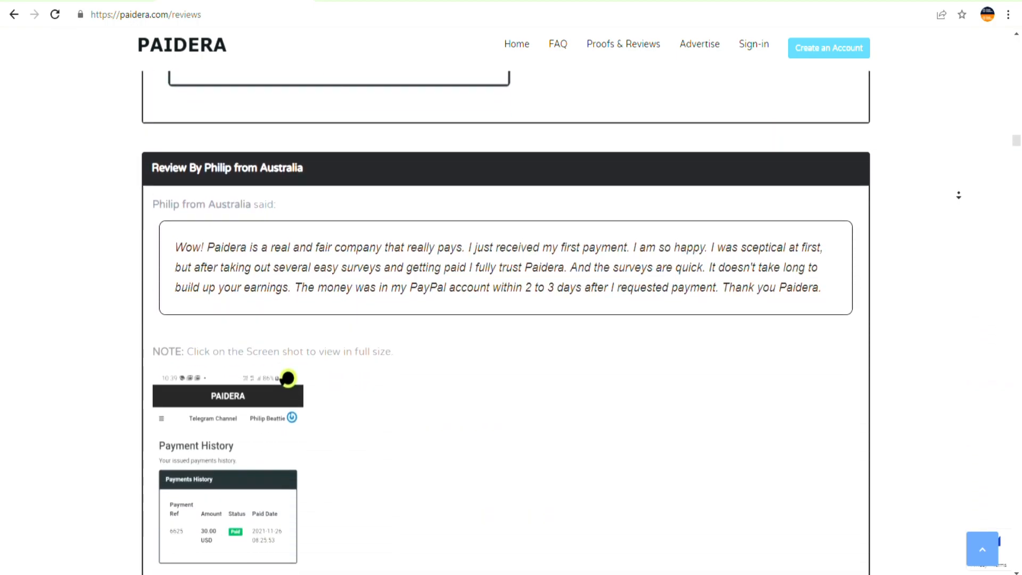
{"action": "scroll", "scroll_direction": "down", "scroll_amount": 3}
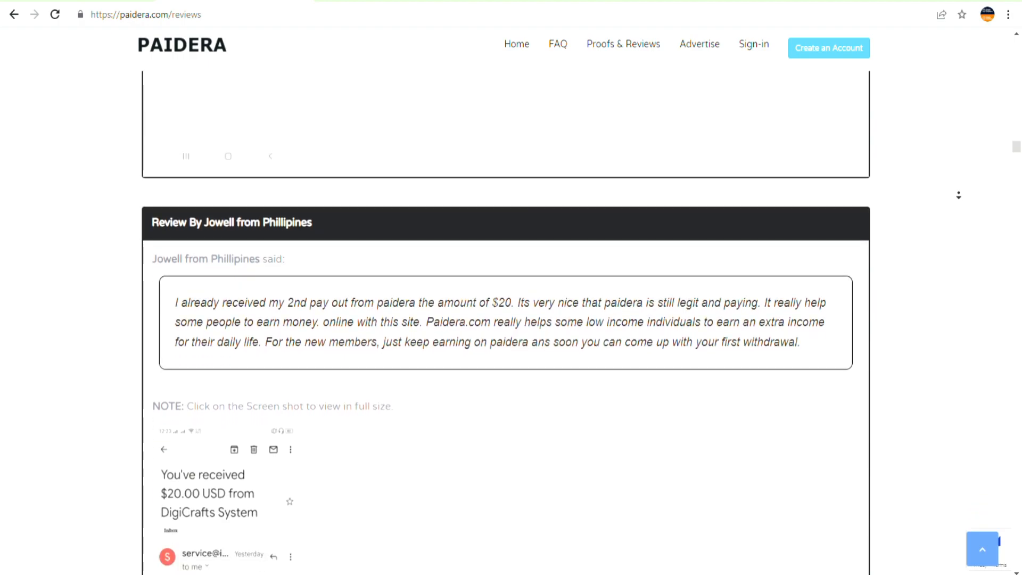
{"action": "scroll", "scroll_direction": "down", "scroll_amount": 3}
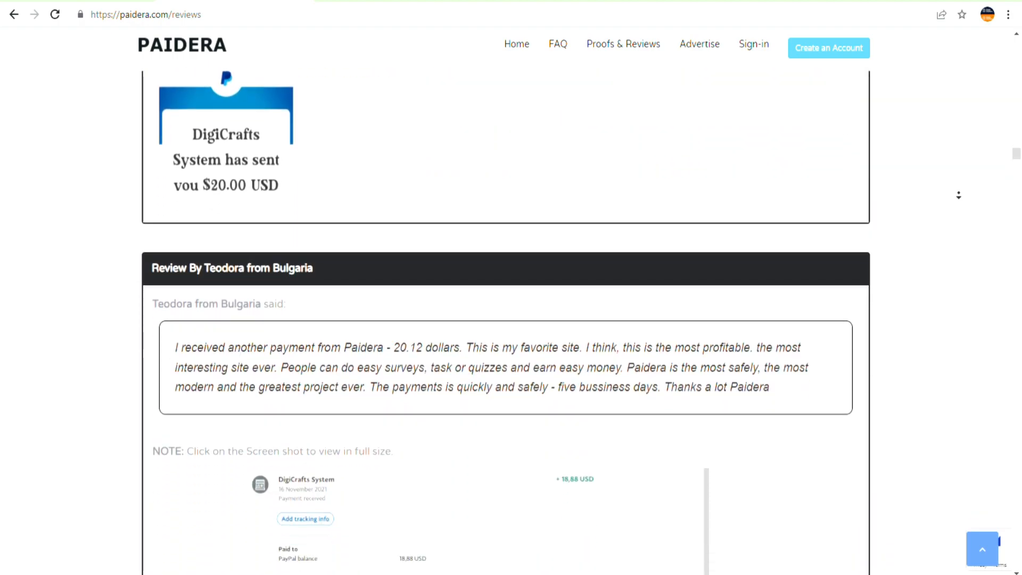
{"action": "scroll", "scroll_direction": "down", "scroll_amount": 3}
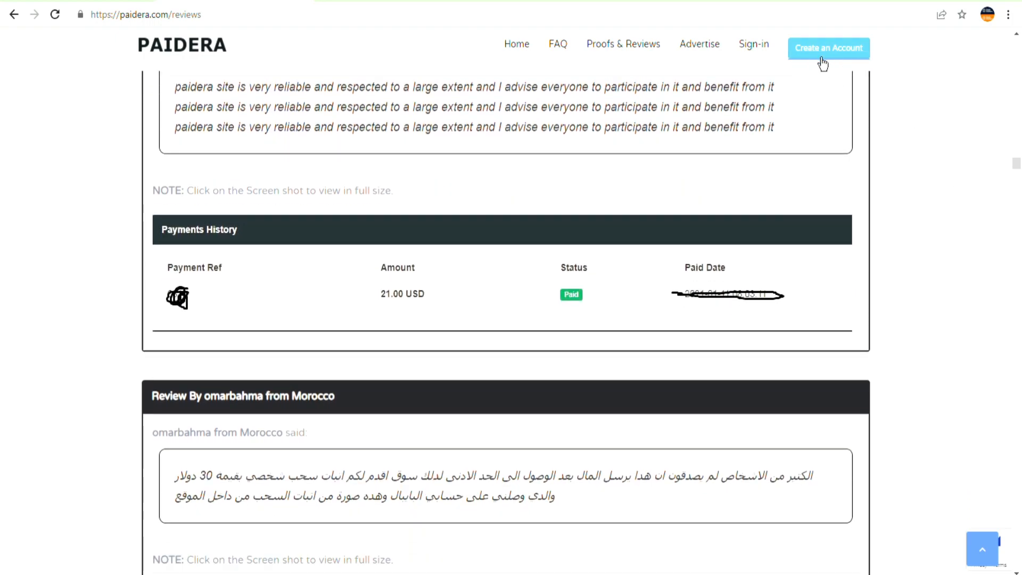
{"action": "mouse_move", "coordinate": [856, 61]}
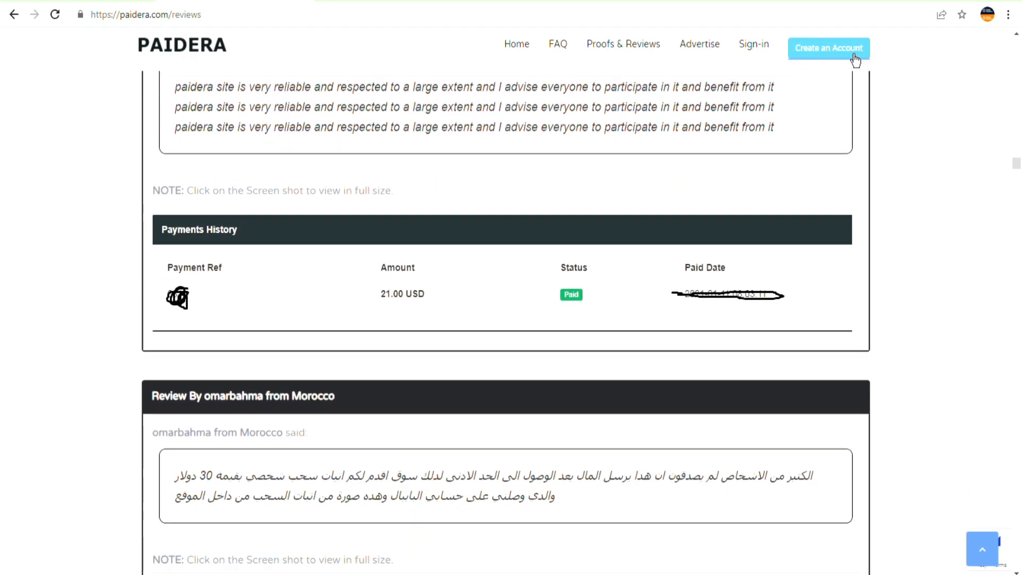
{"action": "mouse_move", "coordinate": [784, 56]}
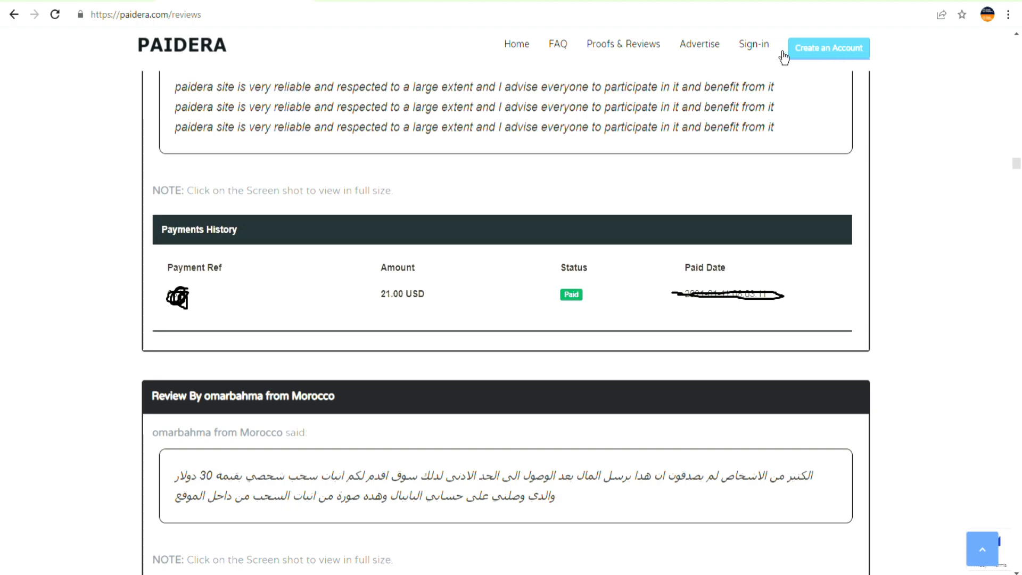
{"action": "left_click", "coordinate": [828, 47]}
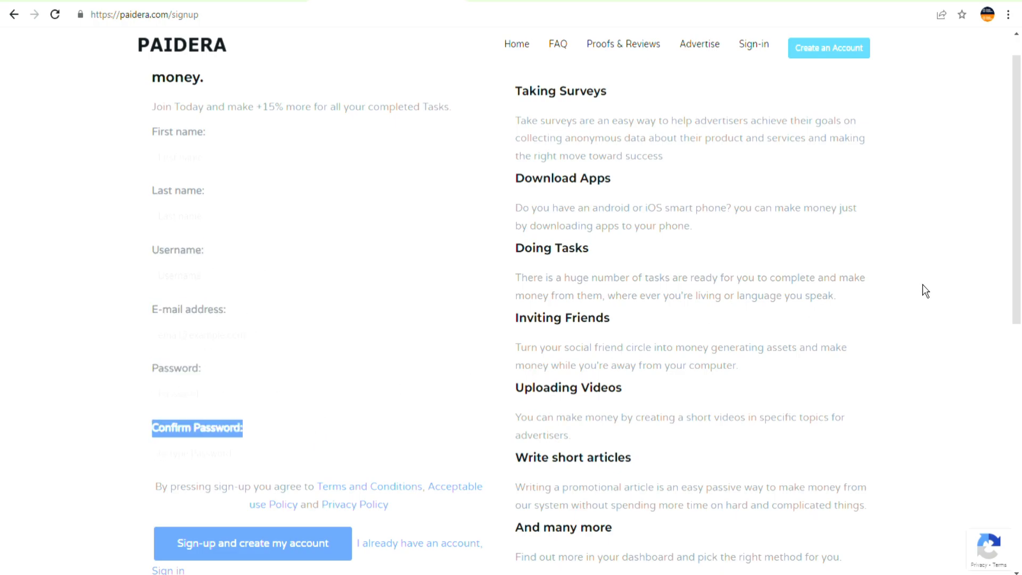
Step: Scroll through the sign-up form fields before returning to the homepage
{"action": "scroll", "scroll_direction": "down", "scroll_amount": 3}
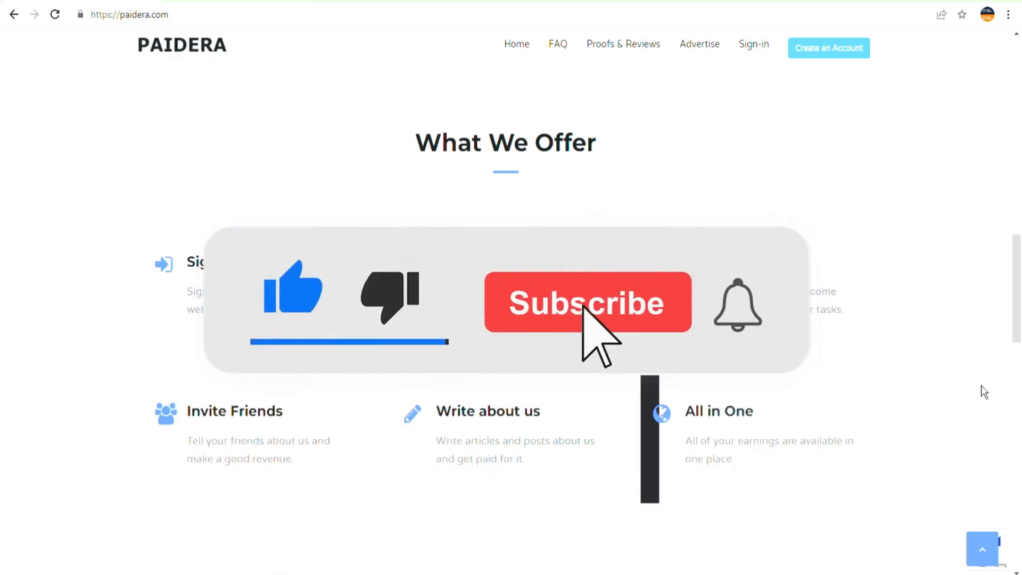
Step: Log in to reach the dashboard showing $0.5000 earnings and the referral link
{"action": "left_click", "coordinate": [586, 302]}
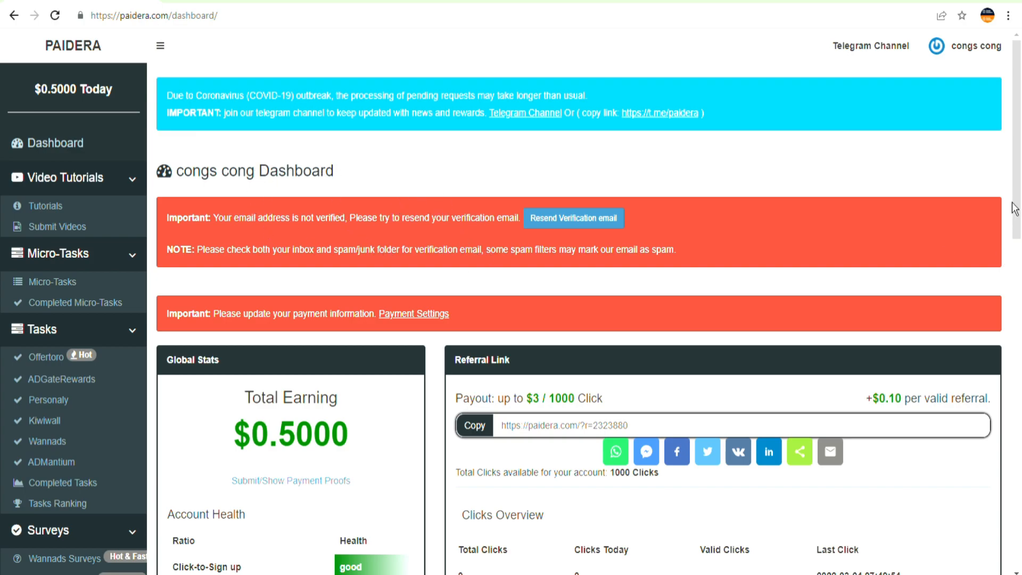
Step: Scroll down to Take Surveys and open the survey asking about living in the Philippines
{"action": "scroll", "scroll_direction": "down", "scroll_amount": 3}
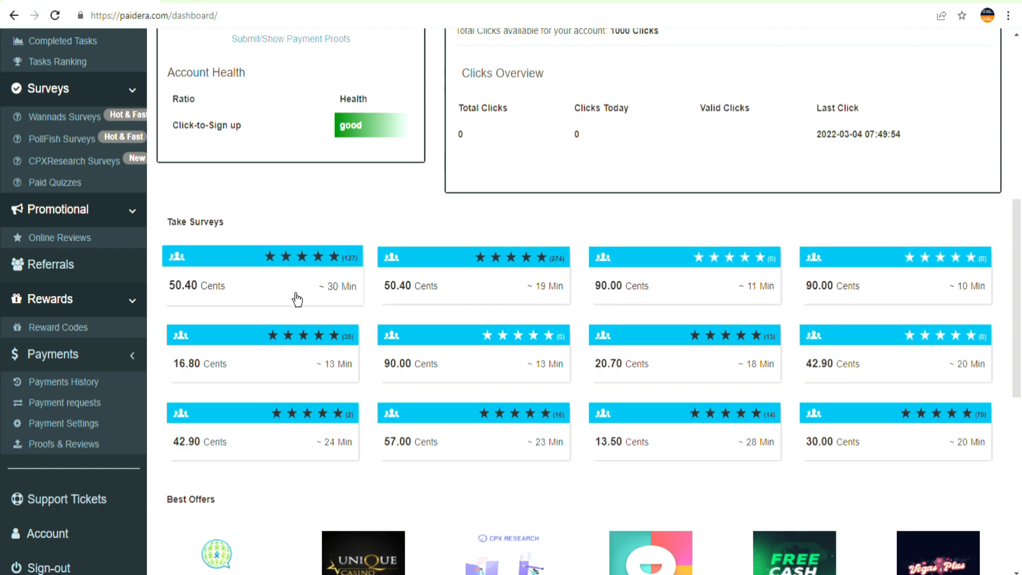
{"action": "mouse_move", "coordinate": [398, 294]}
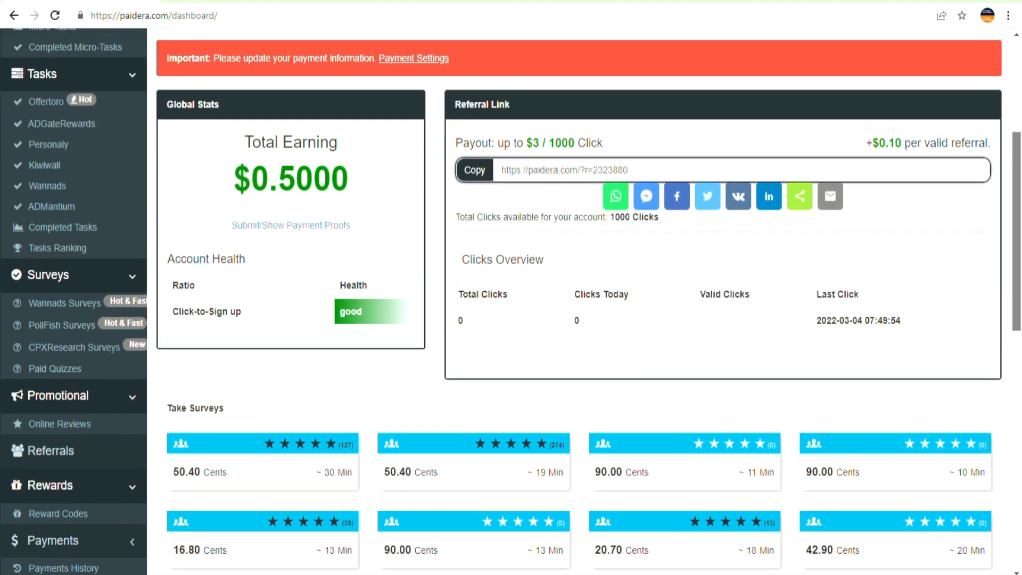
{"action": "scroll", "scroll_direction": "down", "scroll_amount": 3}
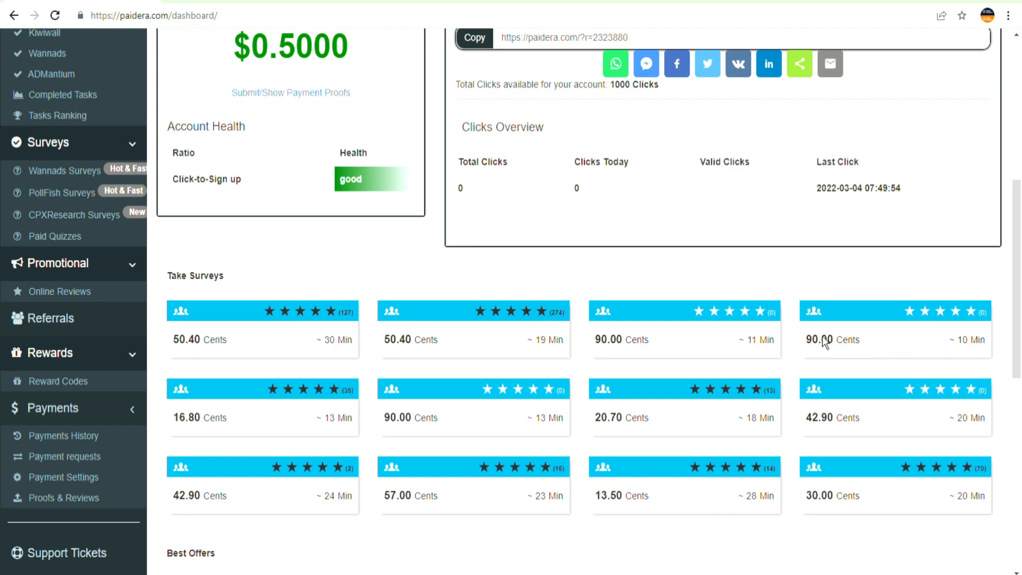
{"action": "scroll", "scroll_direction": "down", "scroll_amount": 3}
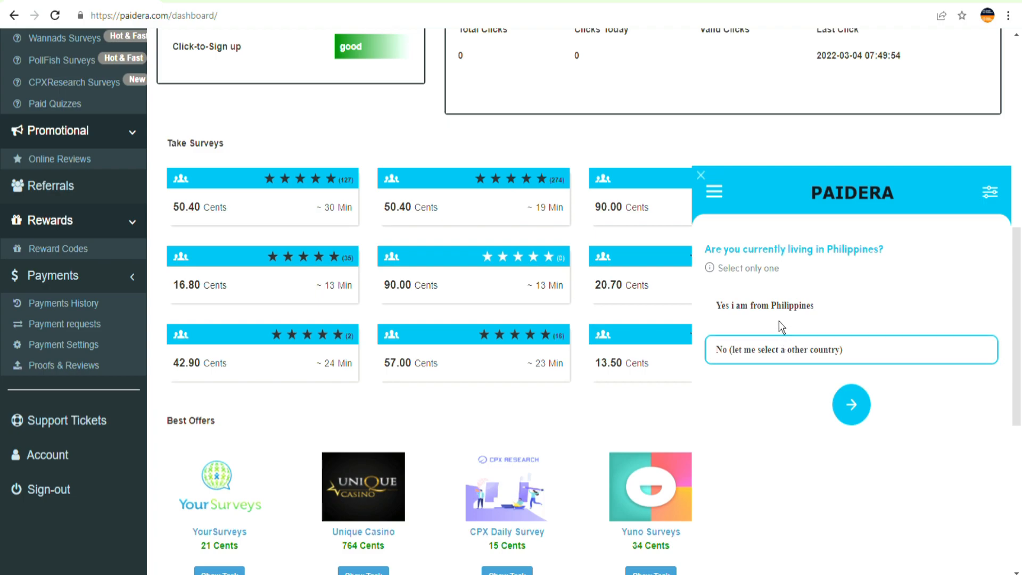
Step: Answer 'Yes i am from Philippines' and 'Yes, i agree', then close the survey
{"action": "left_click", "coordinate": [764, 306]}
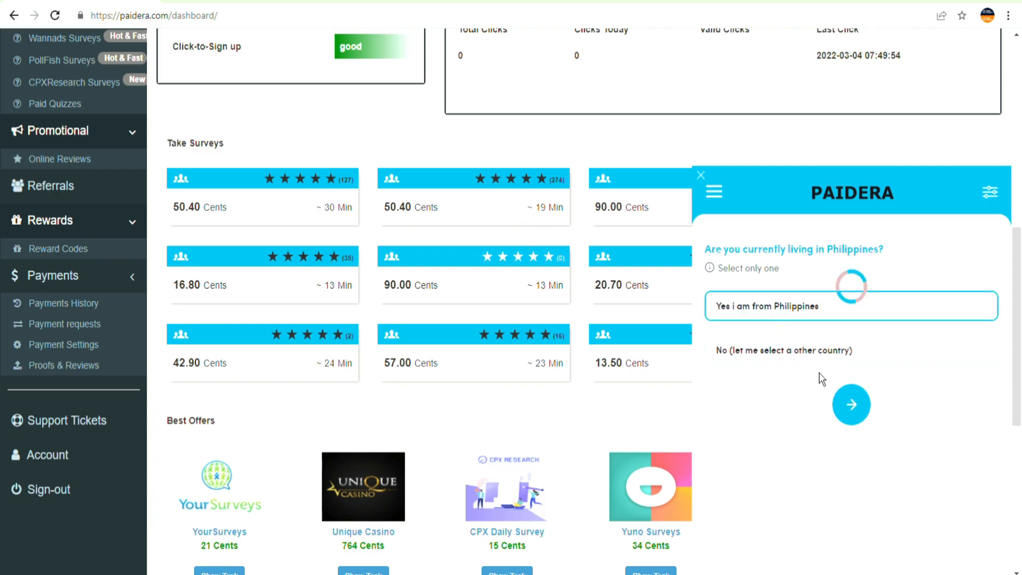
{"action": "left_click", "coordinate": [851, 404]}
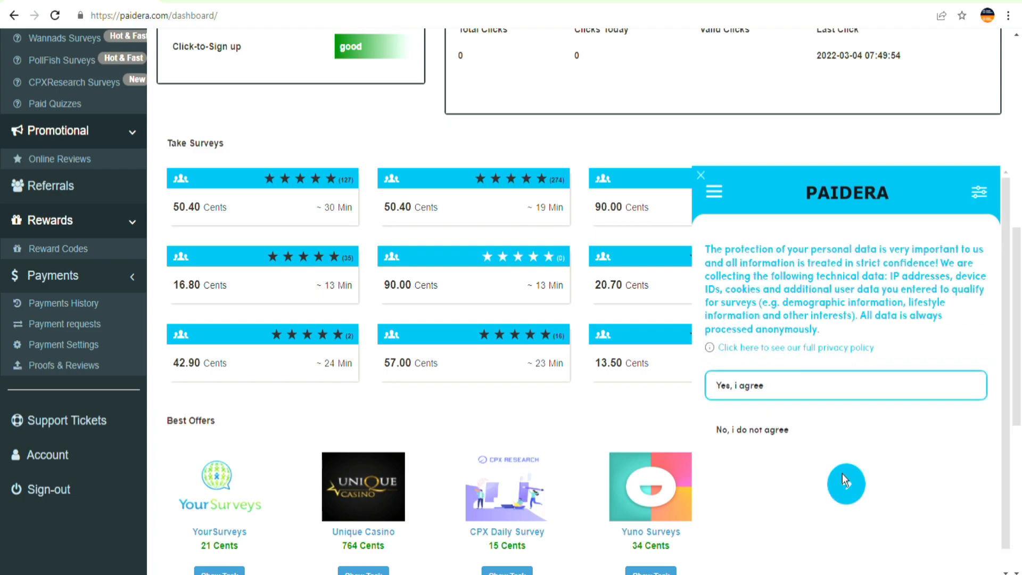
{"action": "left_click", "coordinate": [846, 386]}
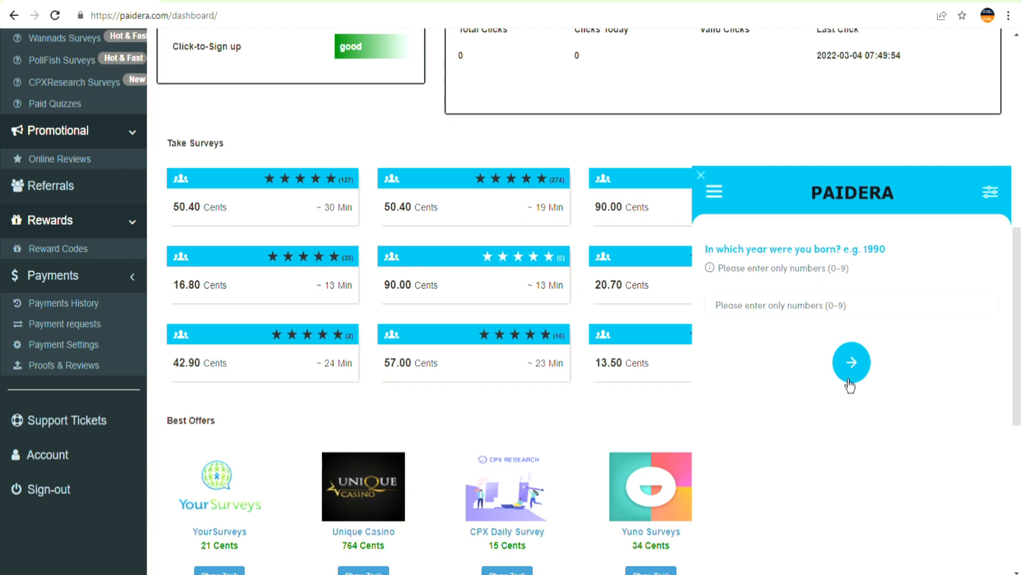
{"action": "left_click", "coordinate": [852, 363]}
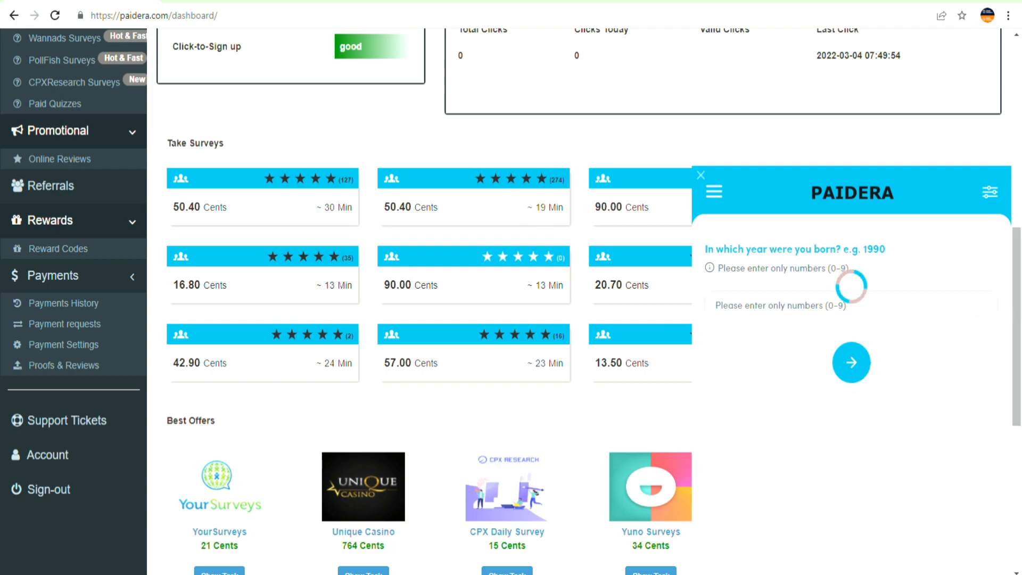
{"action": "scroll", "scroll_direction": "down", "scroll_amount": 3}
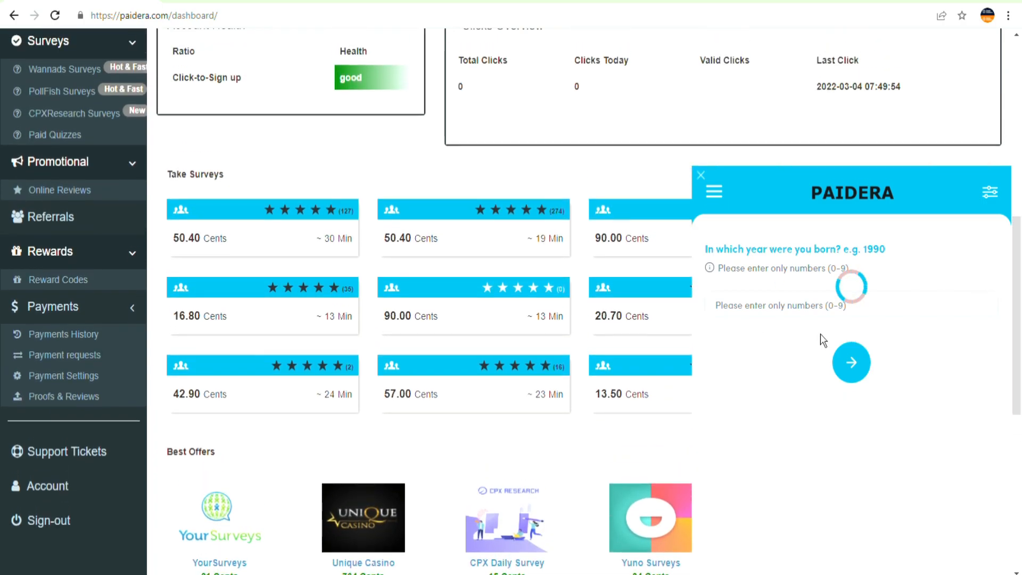
{"action": "left_click", "coordinate": [700, 174]}
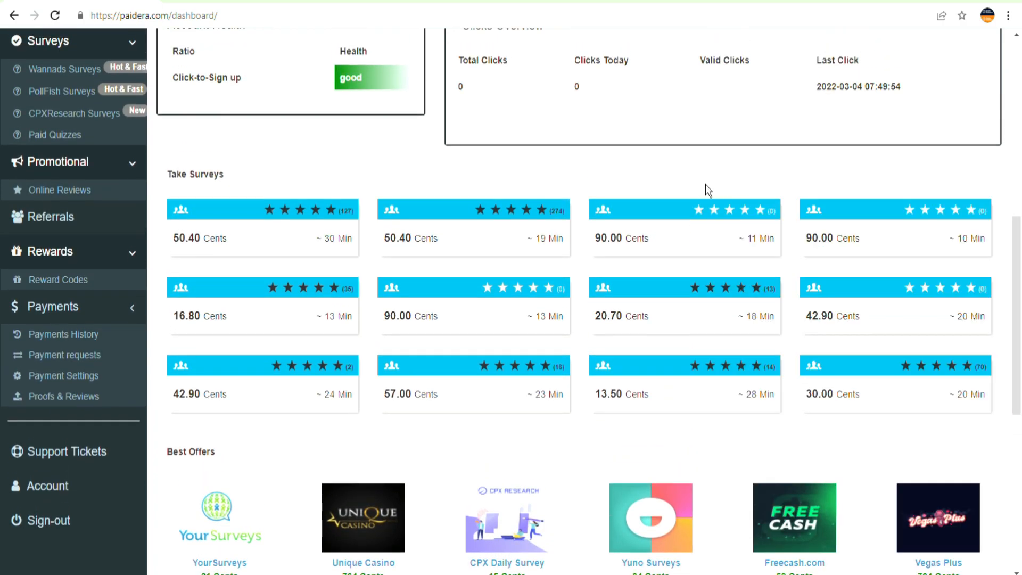
{"action": "scroll", "scroll_direction": "down", "scroll_amount": 3}
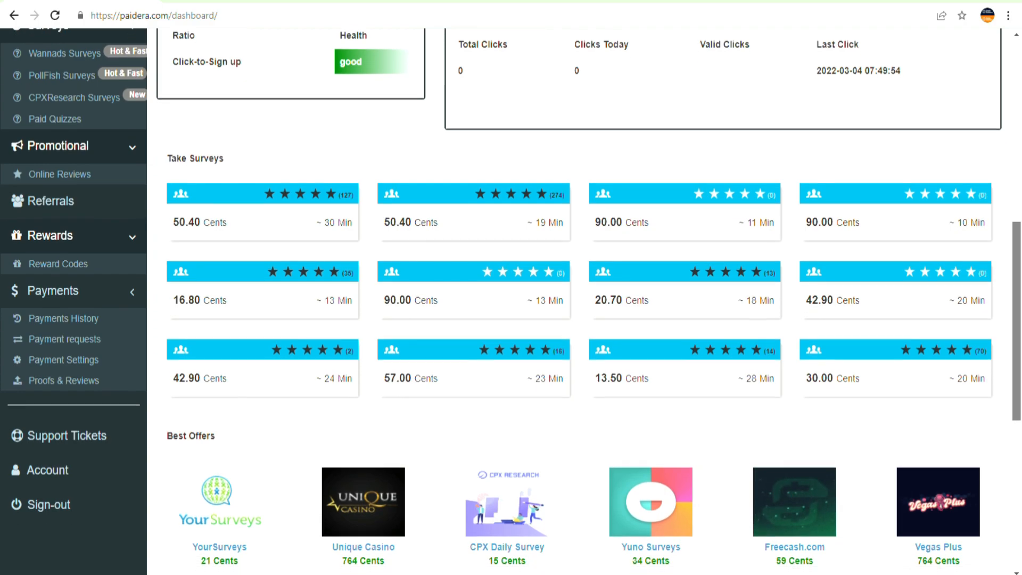
{"action": "scroll", "scroll_direction": "down", "scroll_amount": 3}
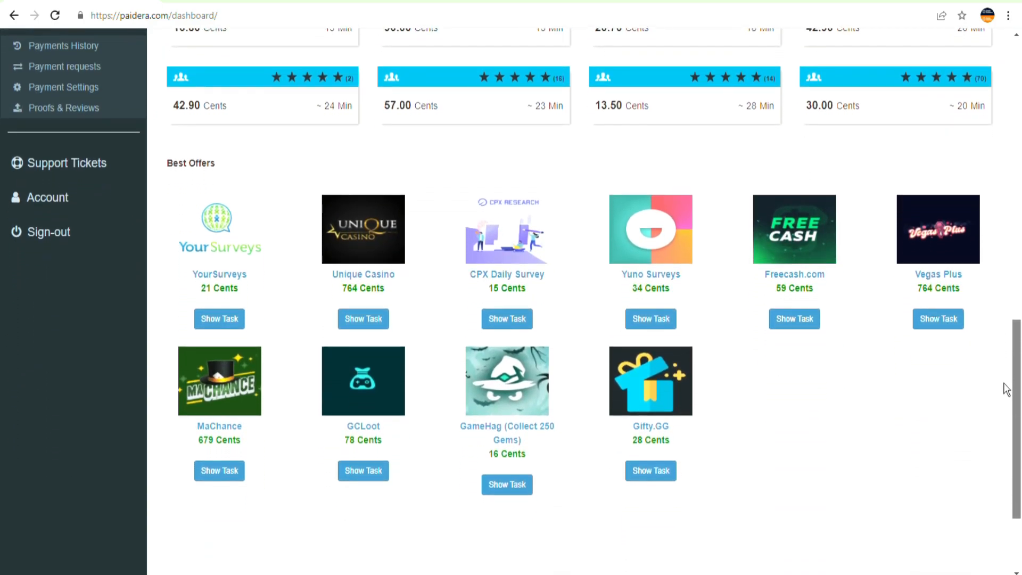
{"action": "scroll", "scroll_direction": "down", "scroll_amount": 3}
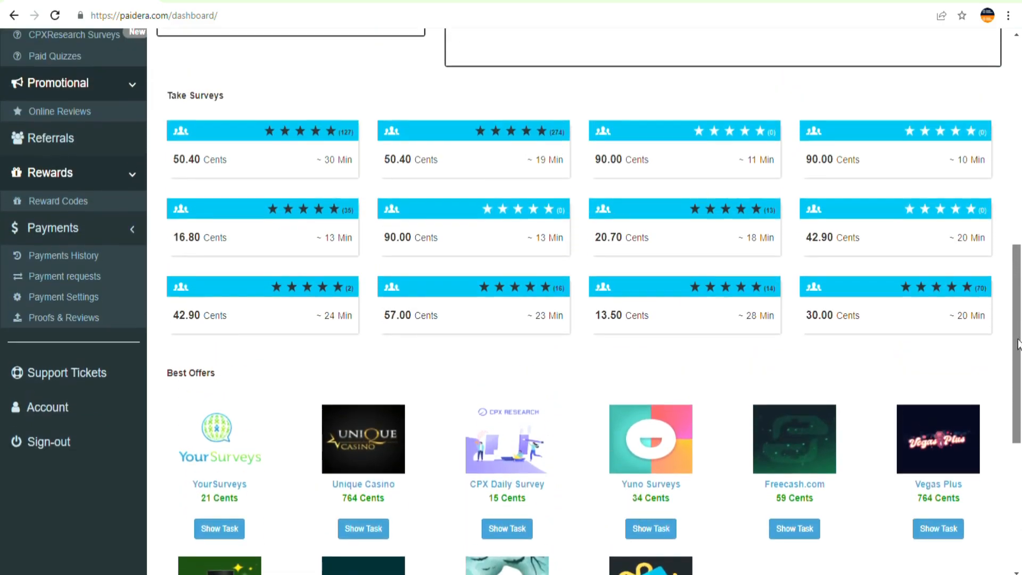
{"action": "scroll", "scroll_direction": "up", "scroll_amount": 3}
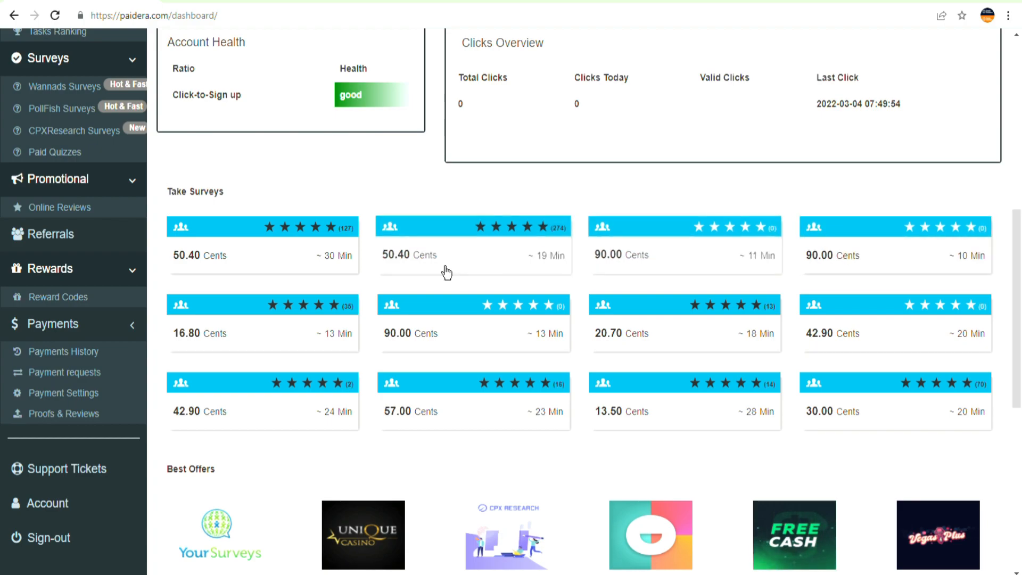
{"action": "mouse_move", "coordinate": [518, 416]}
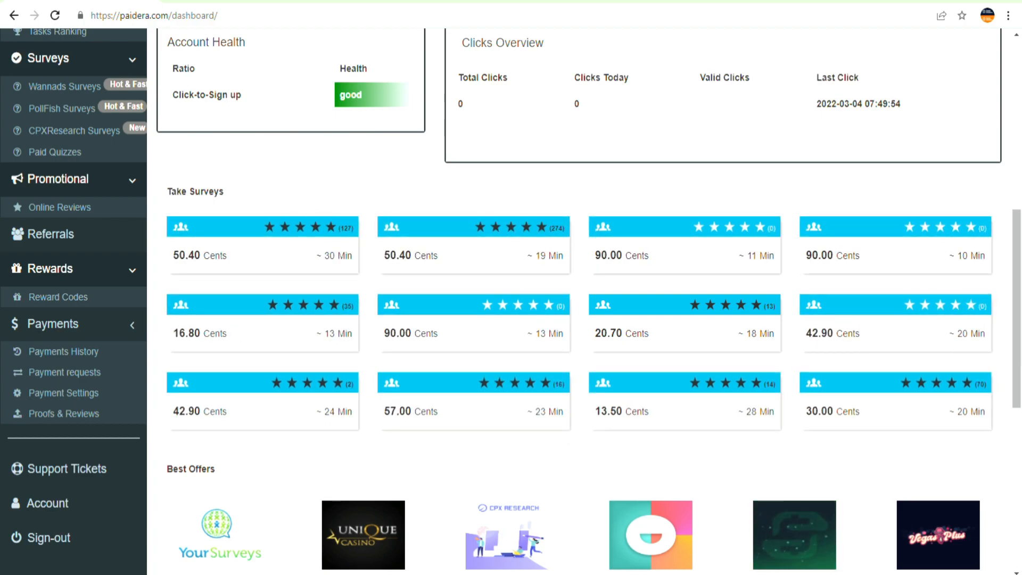
{"action": "scroll", "scroll_direction": "up", "scroll_amount": 3}
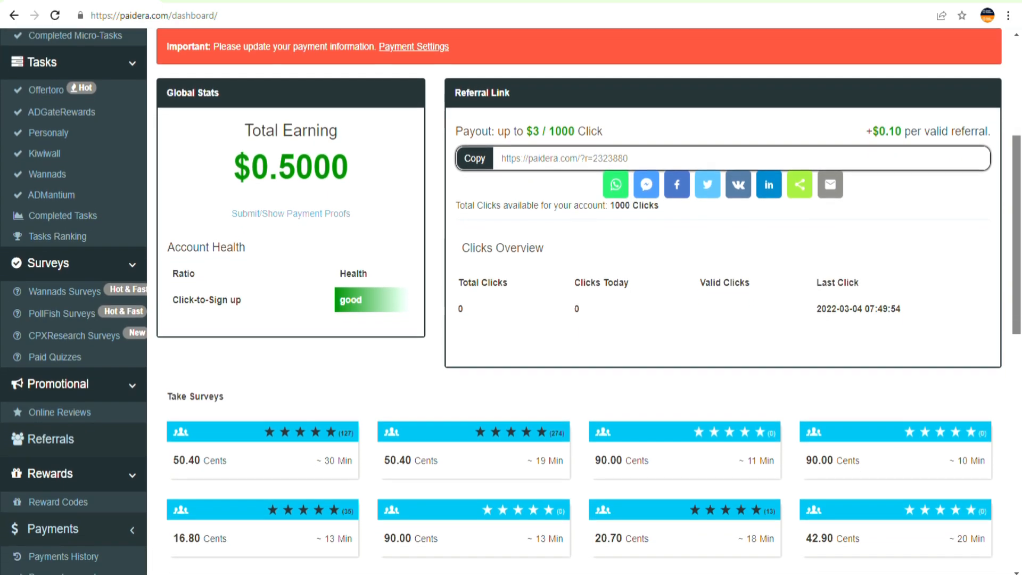
{"action": "scroll", "scroll_direction": "down", "scroll_amount": 3}
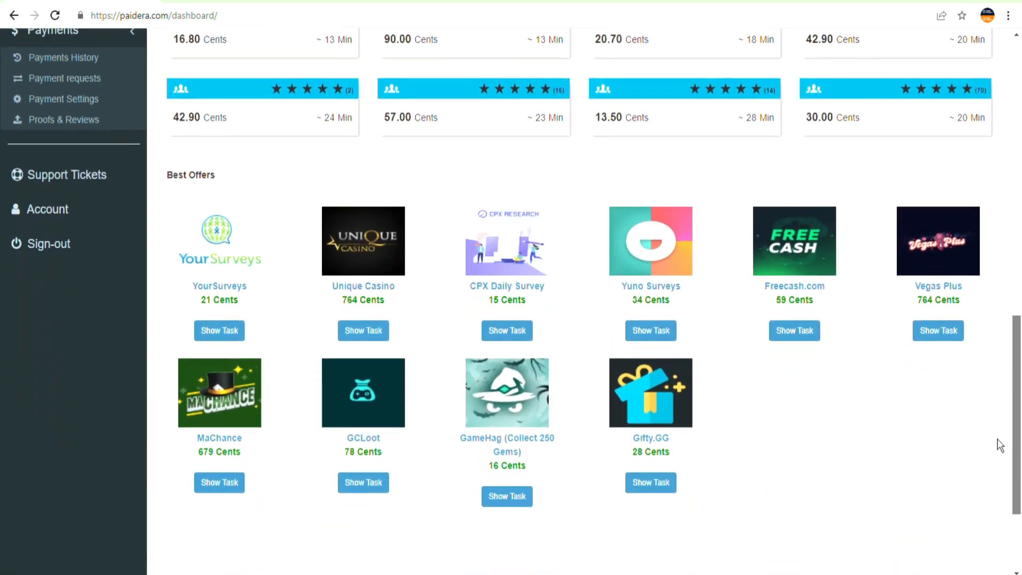
{"action": "scroll", "scroll_direction": "down", "scroll_amount": 3}
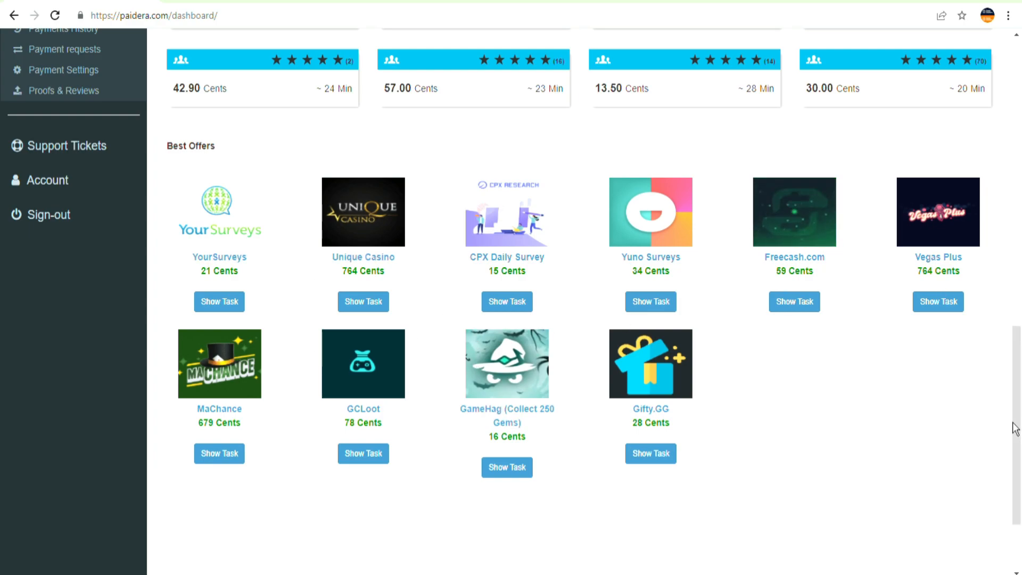
{"action": "mouse_move", "coordinate": [1007, 433]}
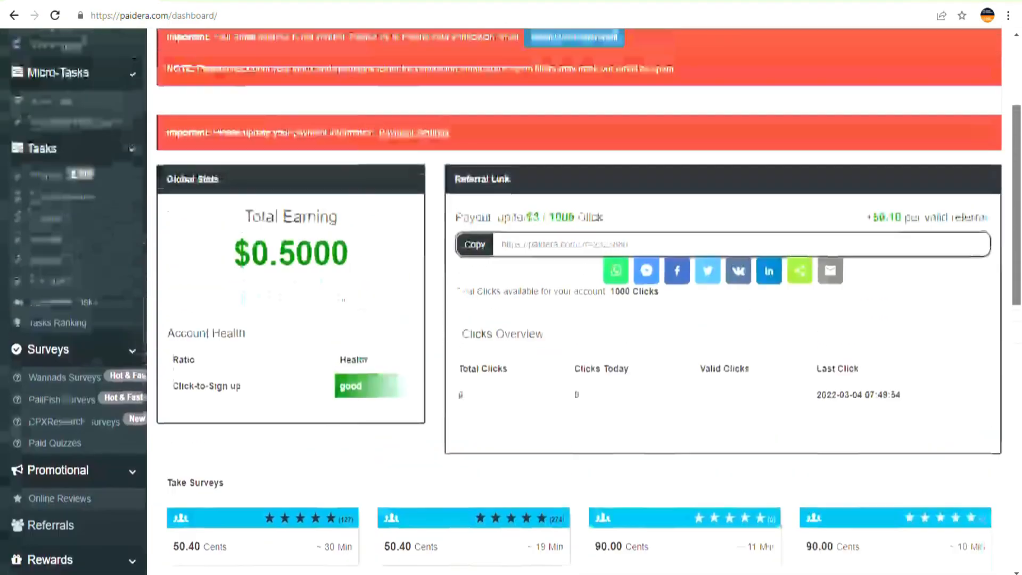
{"action": "scroll", "scroll_direction": "up", "scroll_amount": 3}
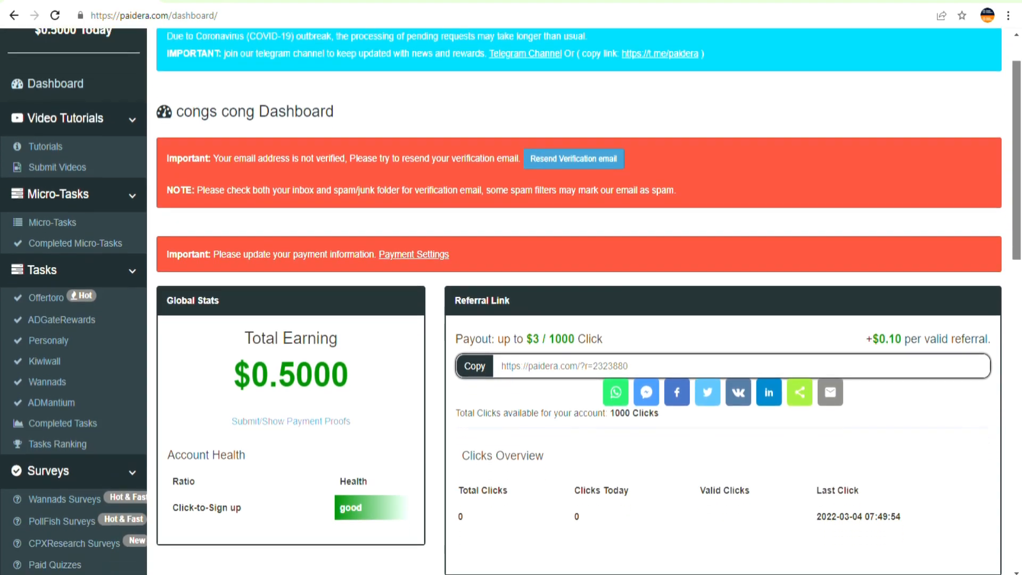
{"action": "scroll", "scroll_direction": "down", "scroll_amount": 3}
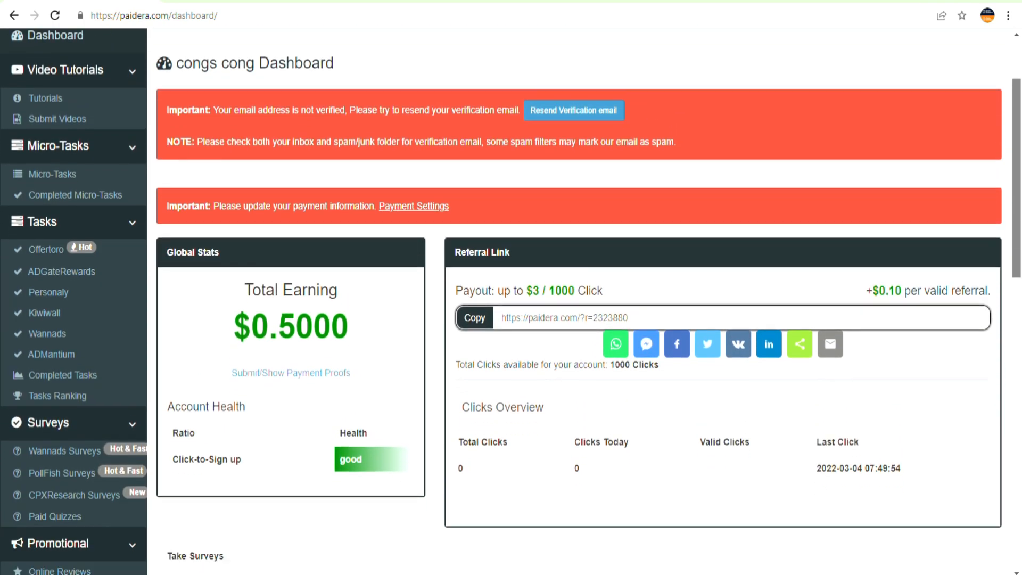
{"action": "scroll", "scroll_direction": "down", "scroll_amount": 3}
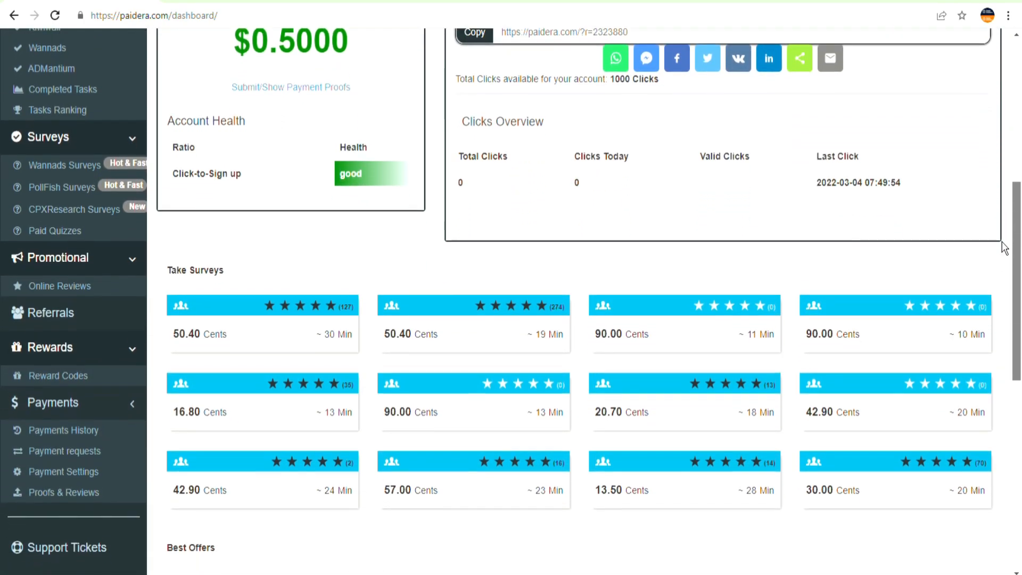
{"action": "scroll", "scroll_direction": "down", "scroll_amount": 3}
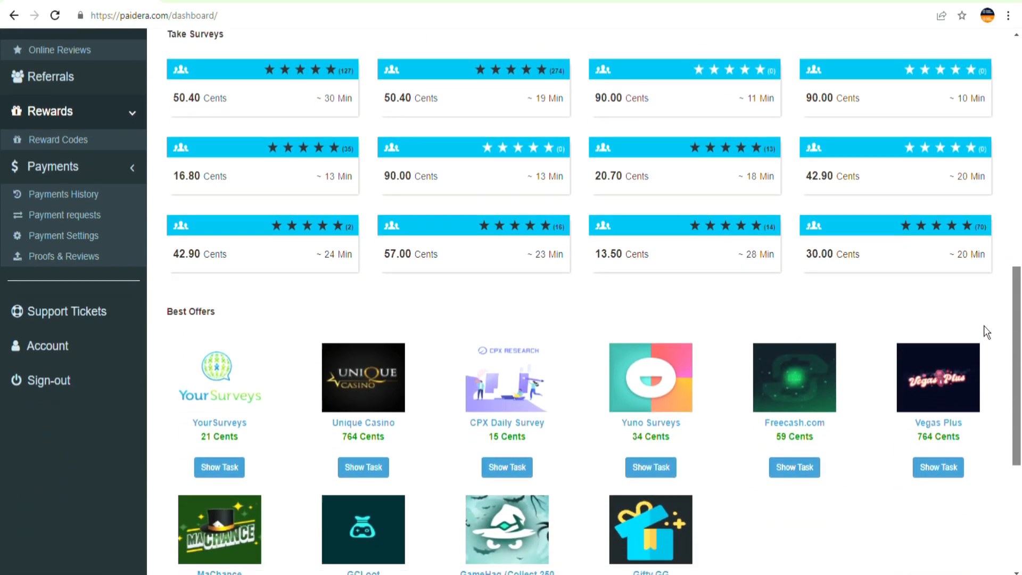
{"action": "scroll", "scroll_direction": "down", "scroll_amount": 3}
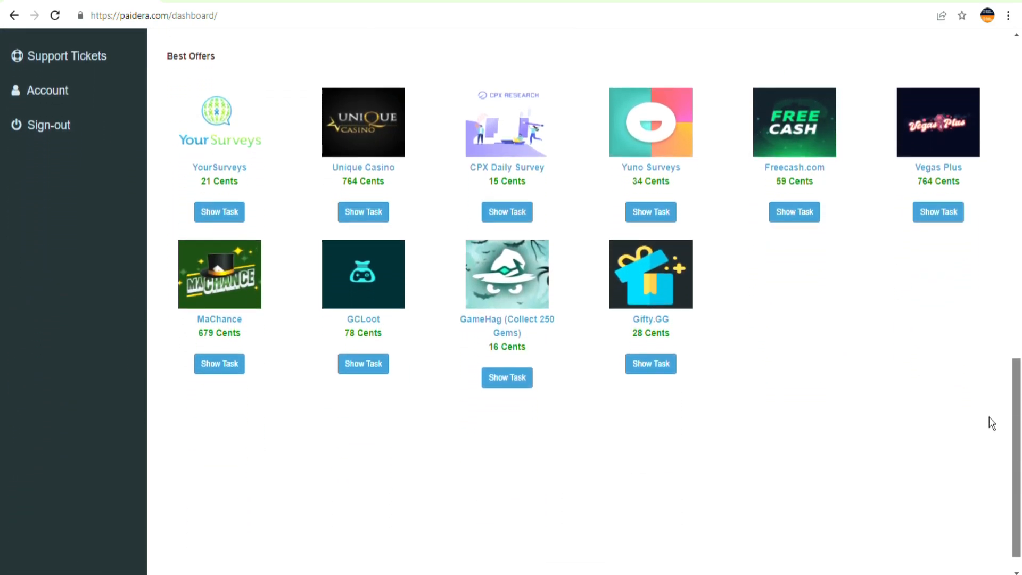
{"action": "scroll", "scroll_direction": "down", "scroll_amount": 3}
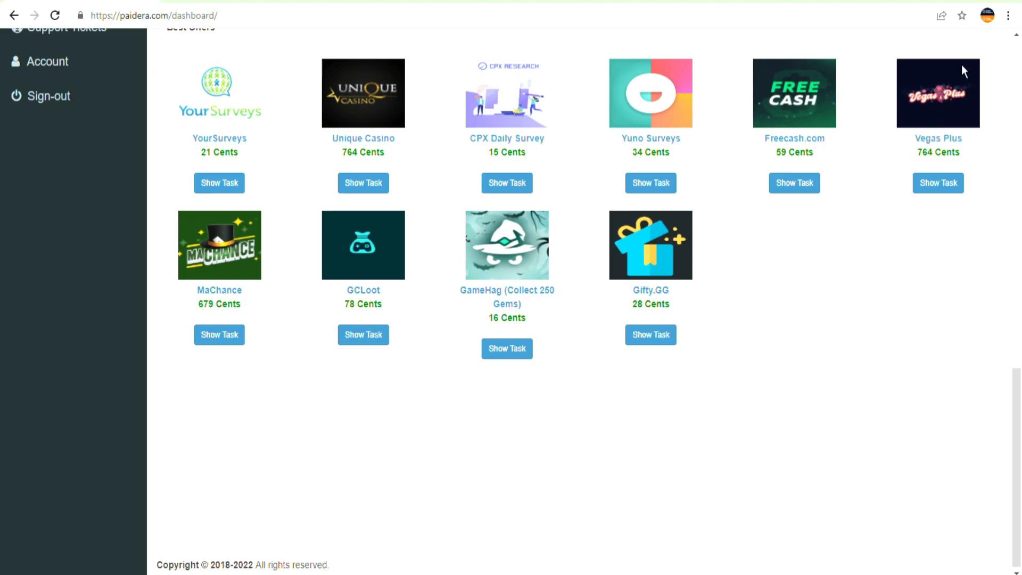